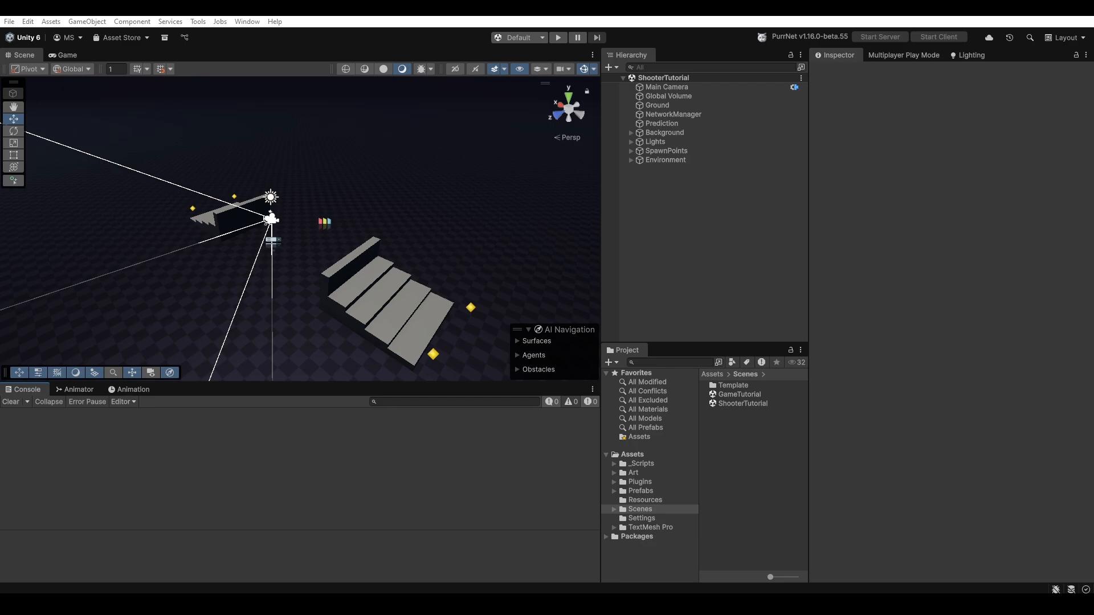
Install the Edgegap addon from the PurrNet Addon Library, then close the library window.
{"action": "left_click", "coordinate": [557, 37]}
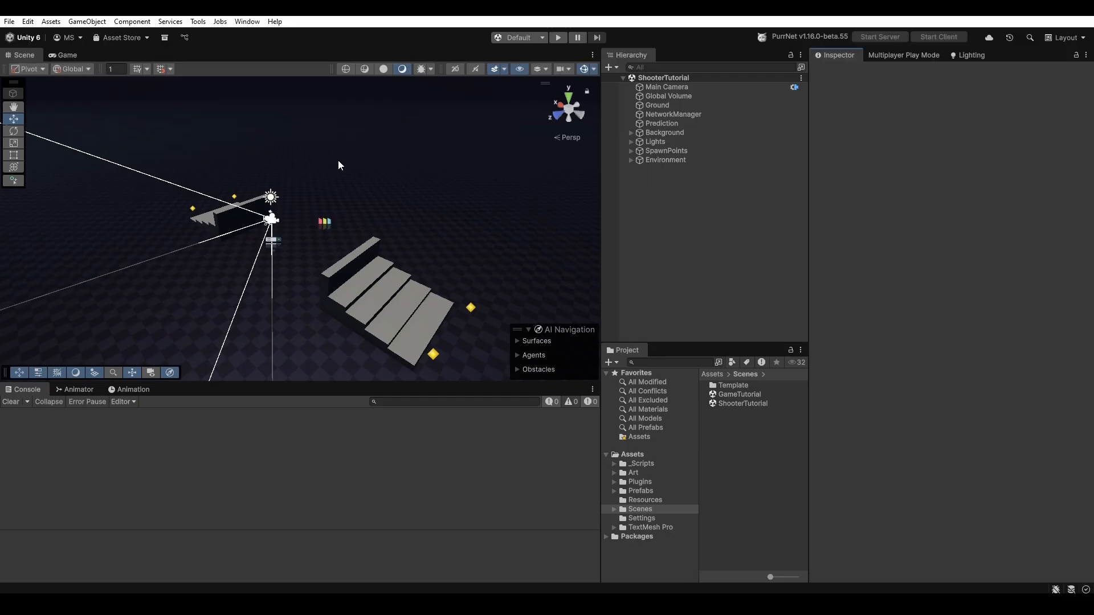
{"action": "left_click", "coordinate": [198, 22]}
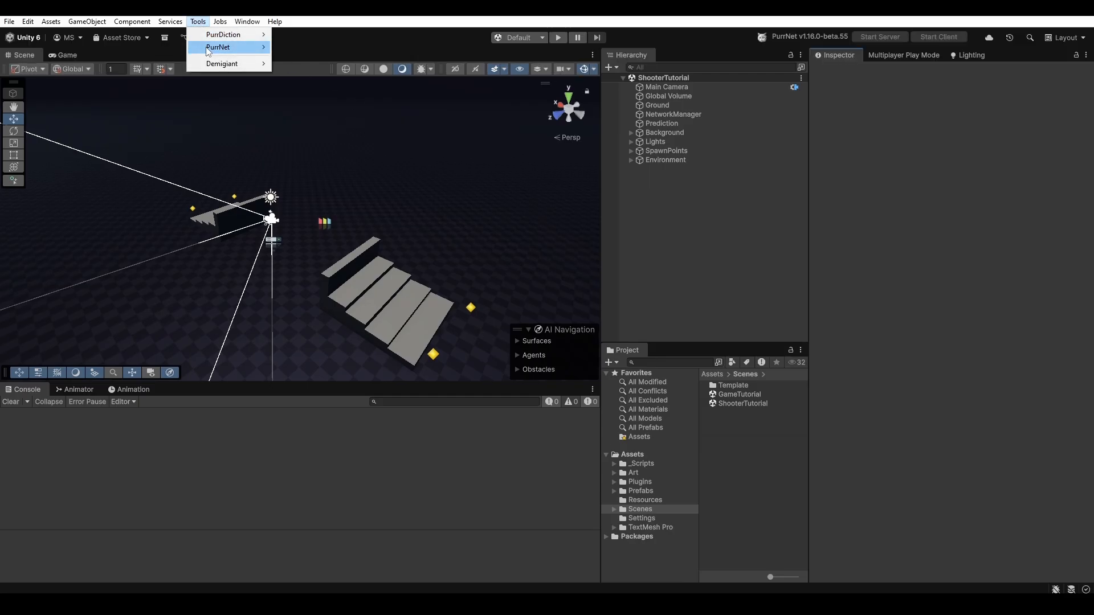
{"action": "left_click", "coordinate": [218, 47]}
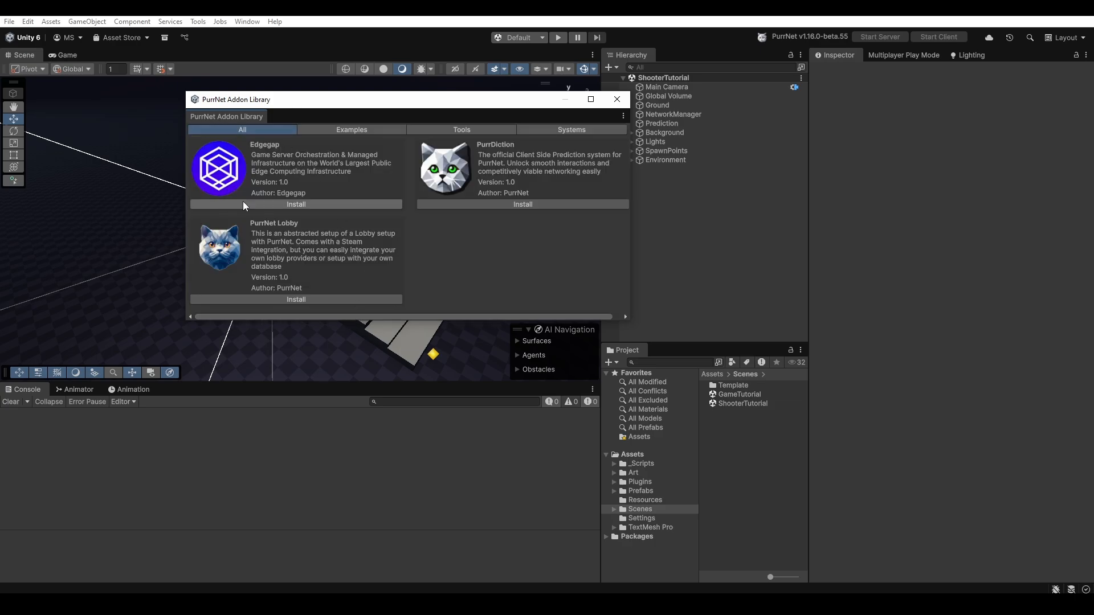
{"action": "mouse_move", "coordinate": [295, 204]}
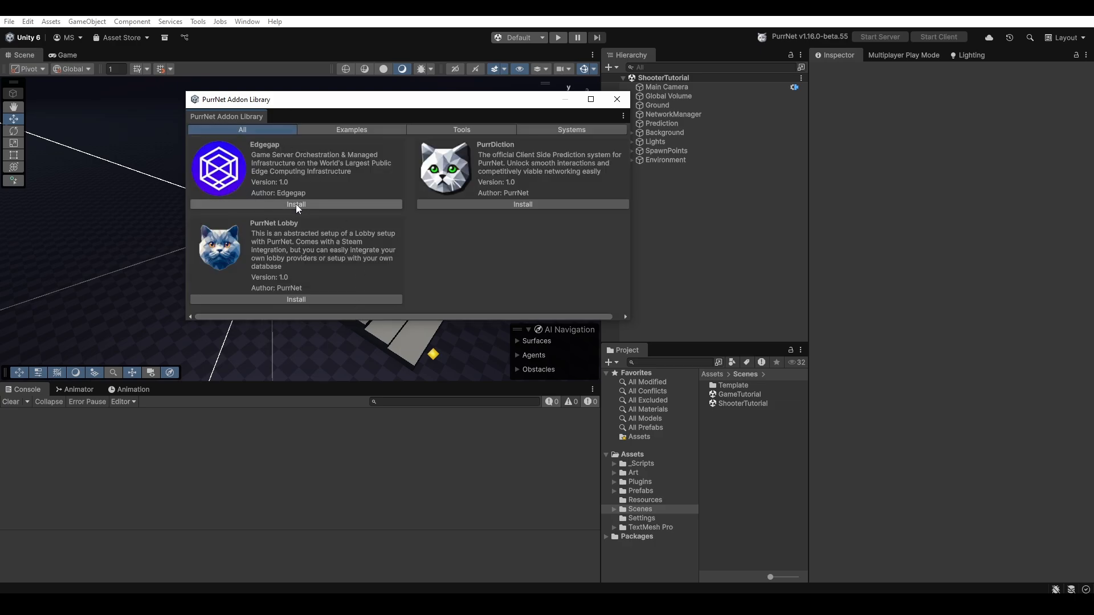
{"action": "mouse_move", "coordinate": [386, 175]}
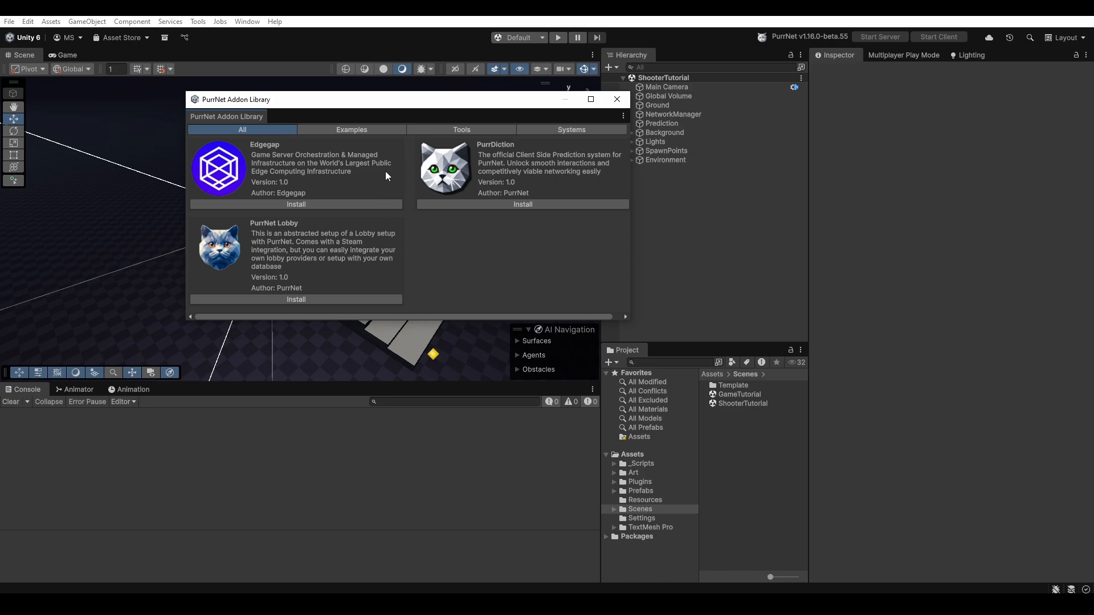
{"action": "left_click", "coordinate": [296, 204]}
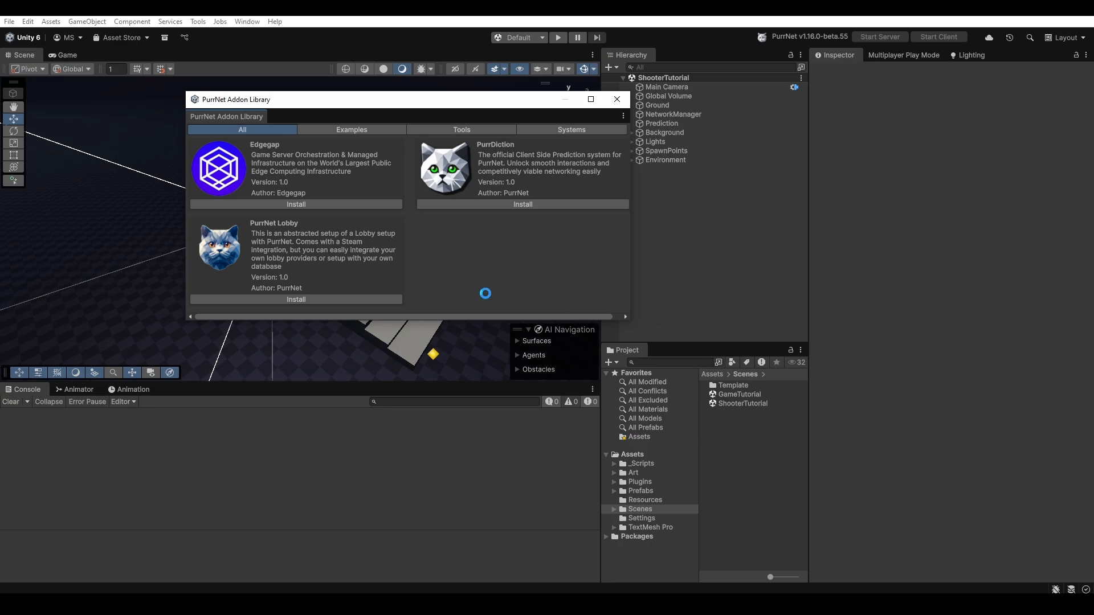
{"action": "left_click", "coordinate": [615, 99]}
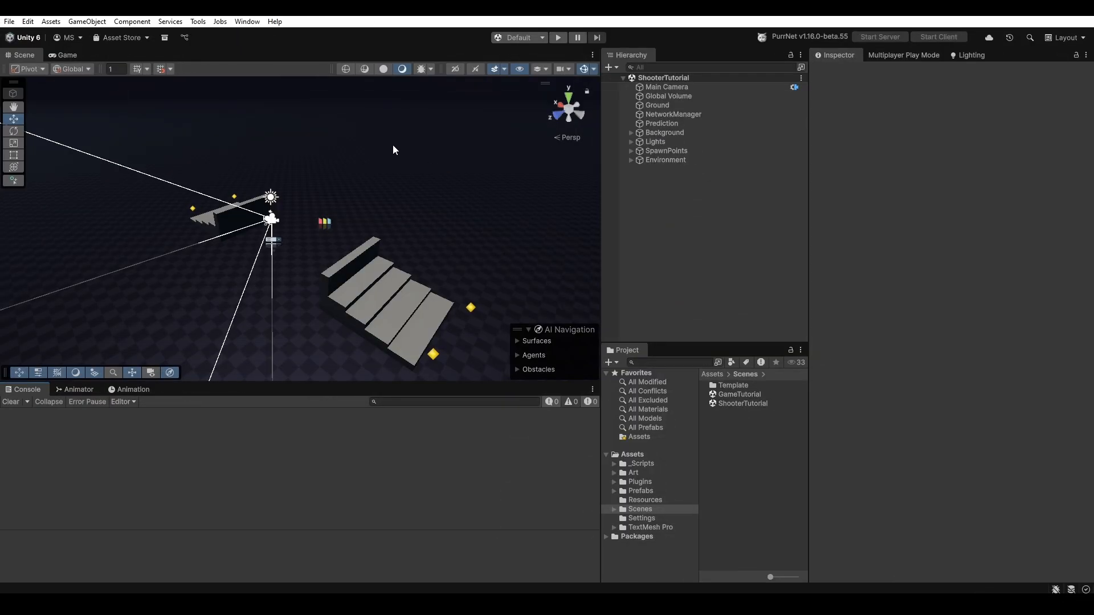
Run the Edgegap Verify Requirements check and dismiss the Docker-not-running warning.
{"action": "left_click", "coordinate": [198, 21]}
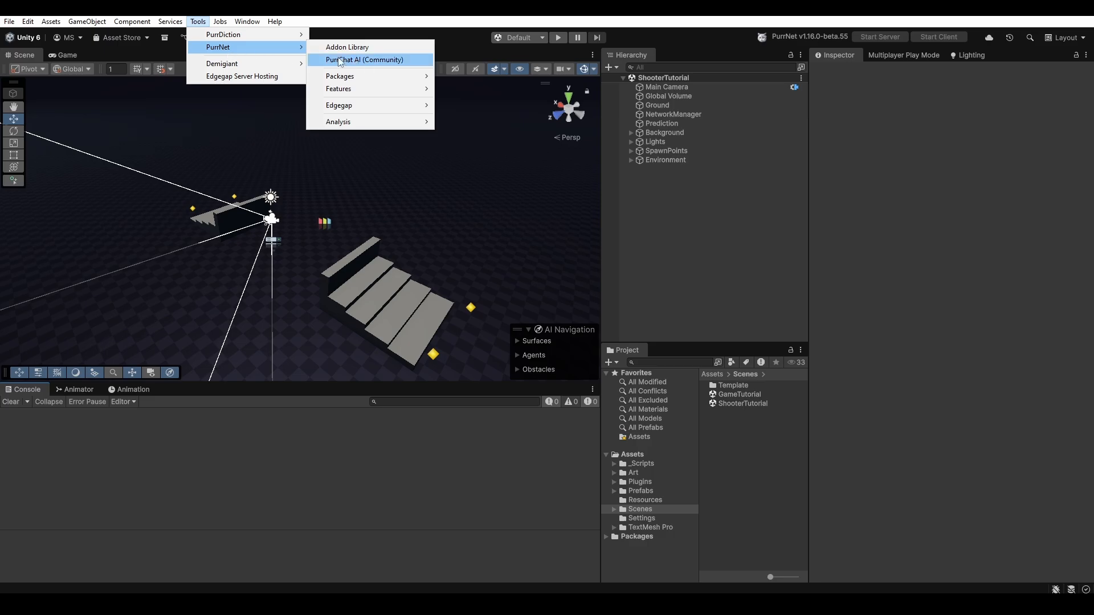
{"action": "mouse_move", "coordinate": [339, 105]}
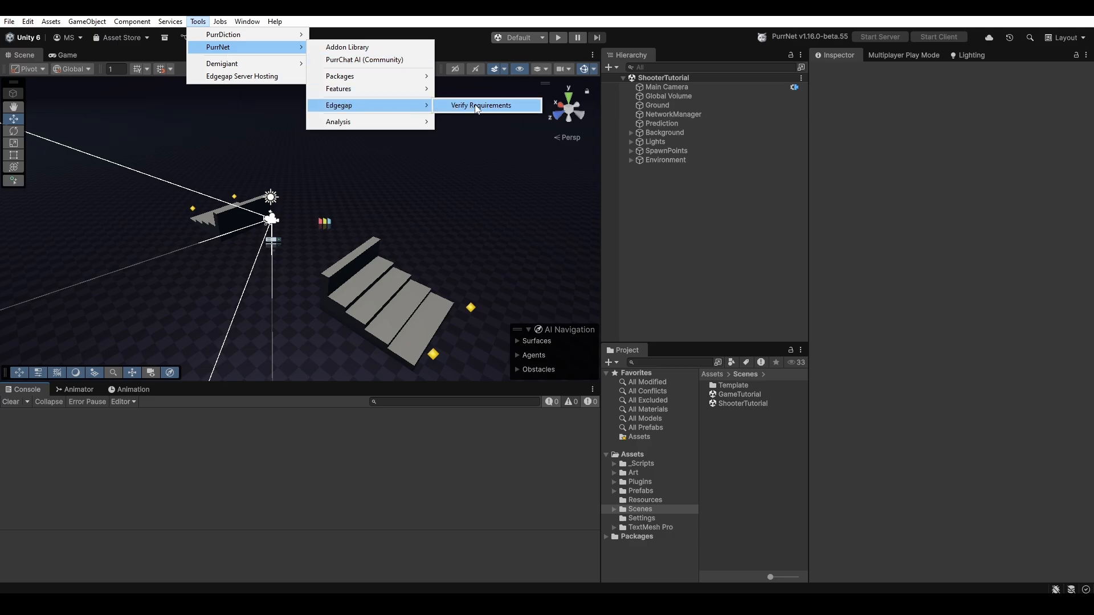
{"action": "left_click", "coordinate": [481, 104]}
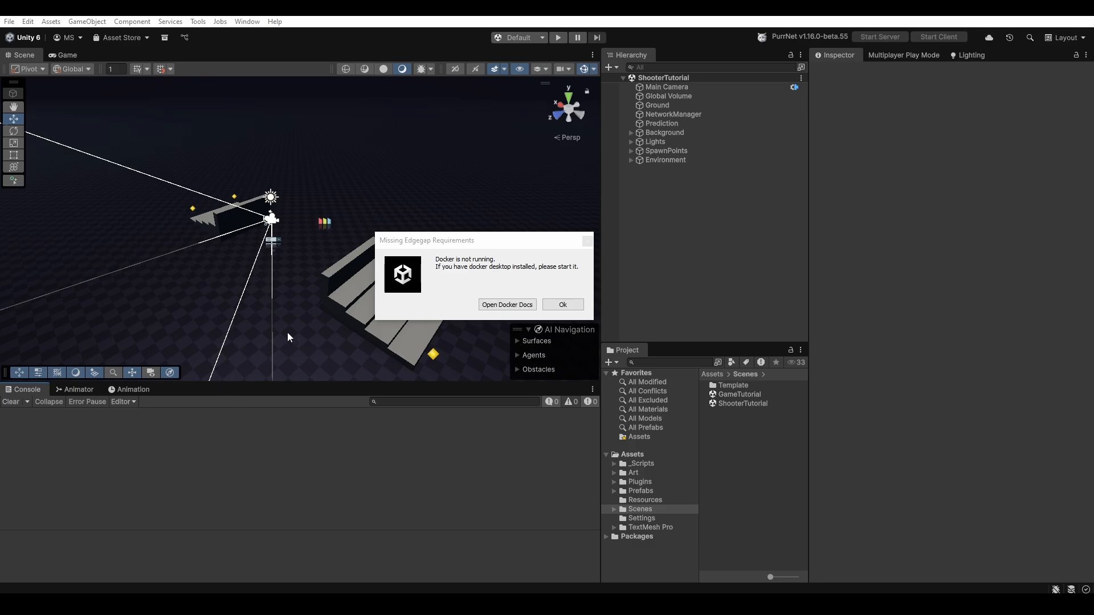
{"action": "left_click", "coordinate": [562, 305]}
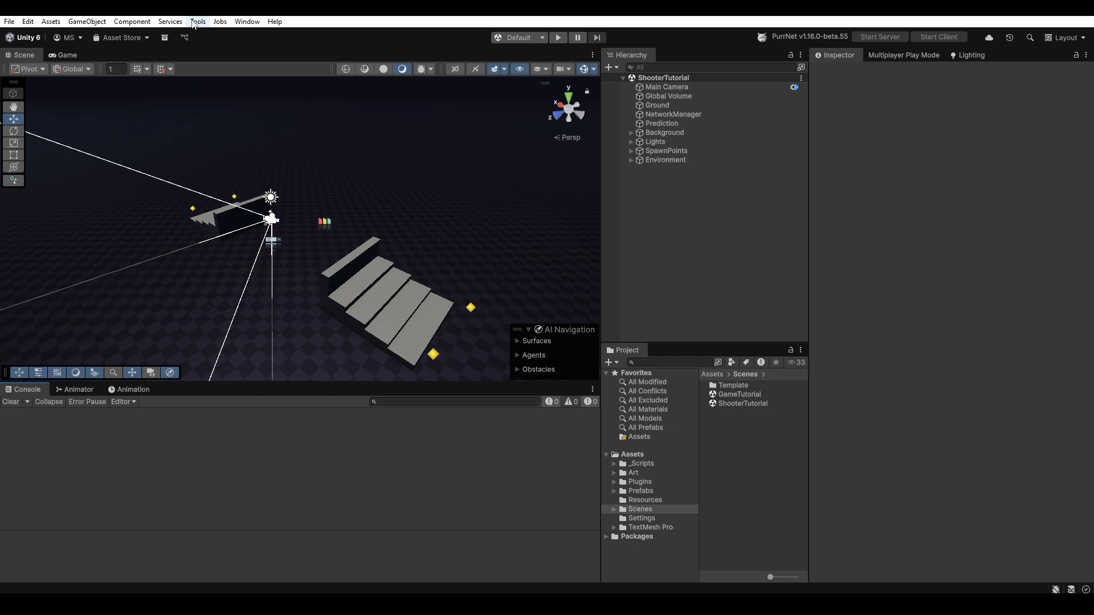
Rerun the Edgegap requirements check and acknowledge that all requirements are met.
{"action": "left_click", "coordinate": [198, 21]}
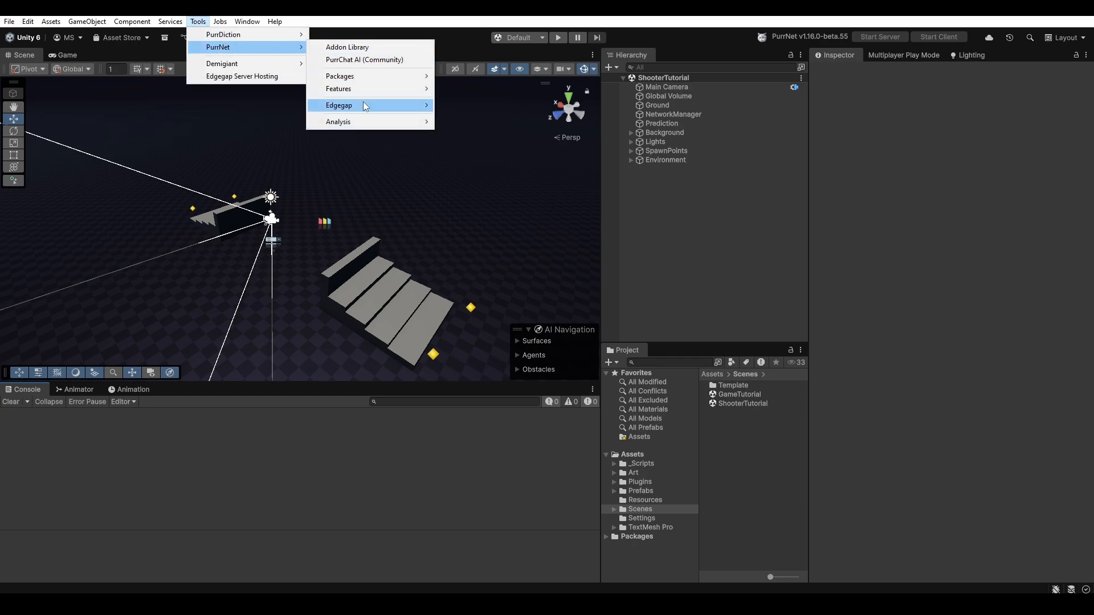
{"action": "left_click", "coordinate": [338, 105]}
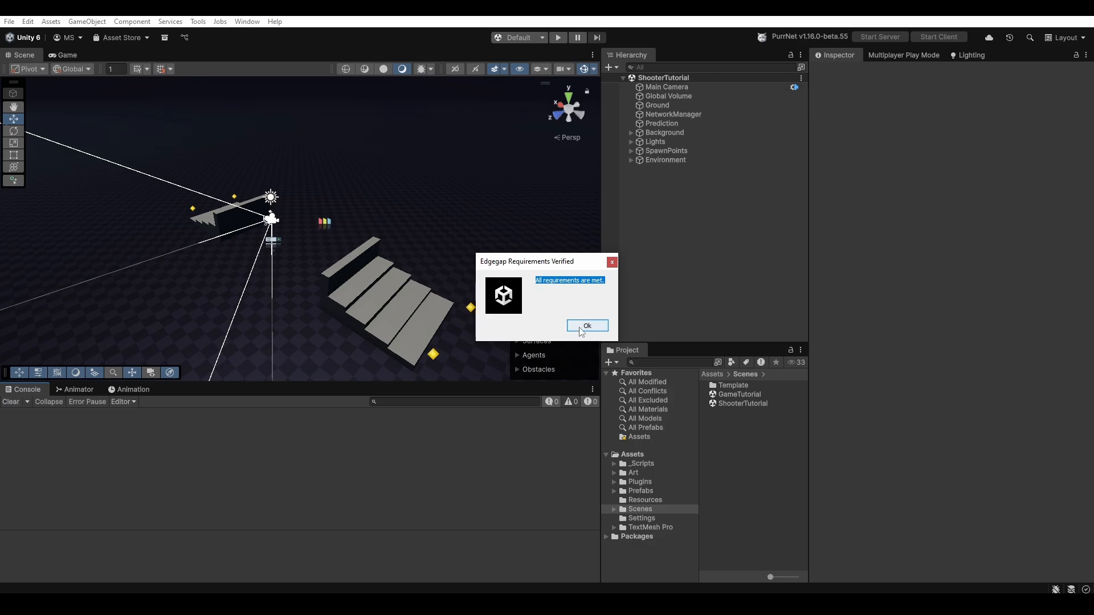
{"action": "left_click", "coordinate": [585, 326]}
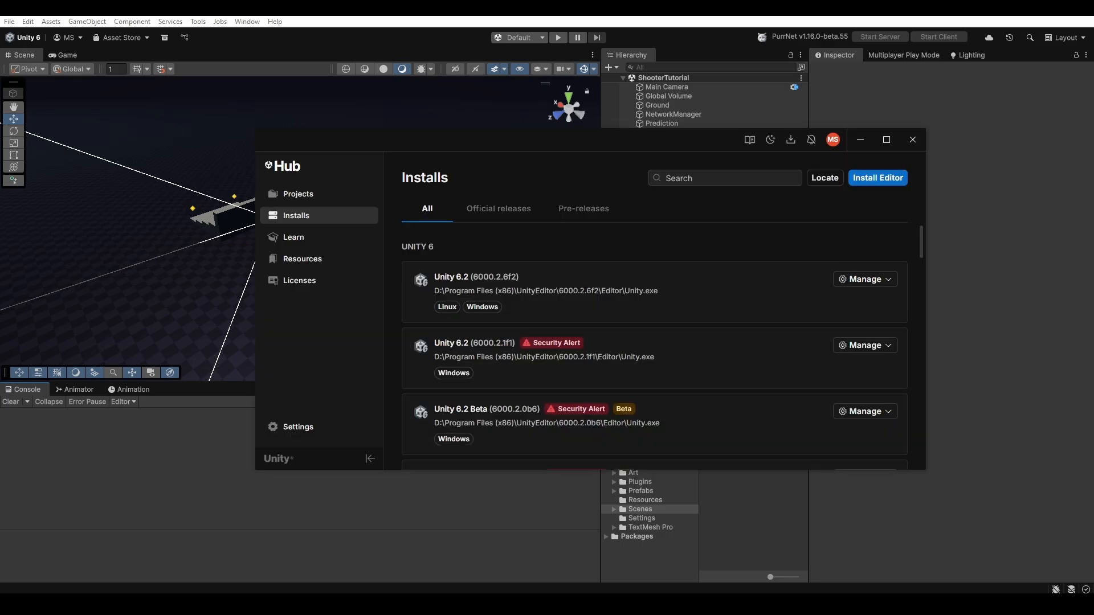
{"action": "mouse_move", "coordinate": [431, 275]}
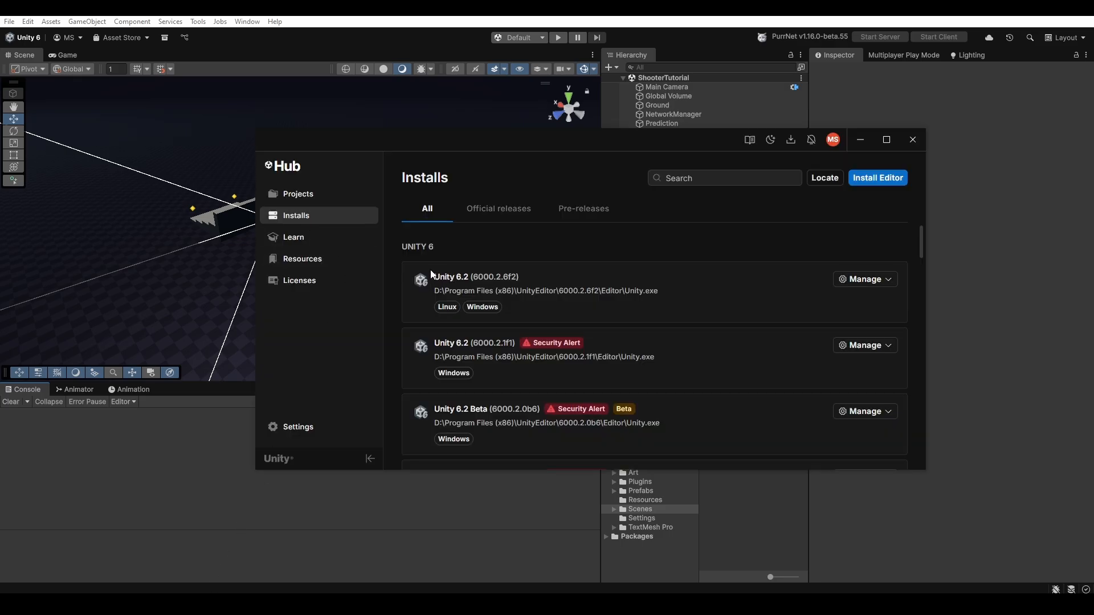
Verify Unity 6.2 has Linux Dedicated Server Build Support installed, then close Unity Hub.
{"action": "left_click", "coordinate": [863, 279]}
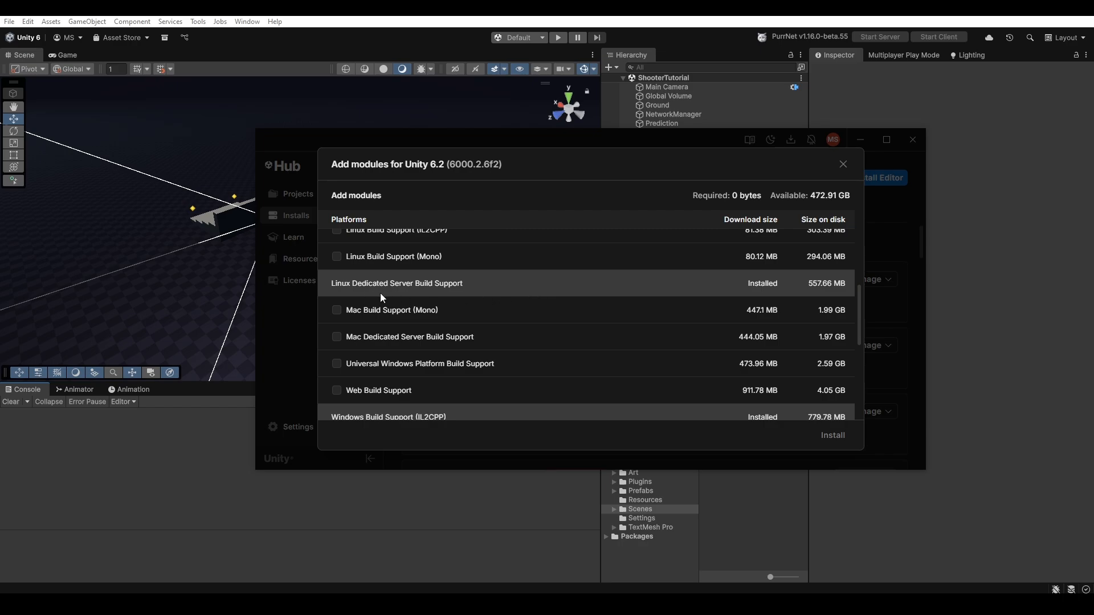
{"action": "mouse_move", "coordinate": [454, 286]}
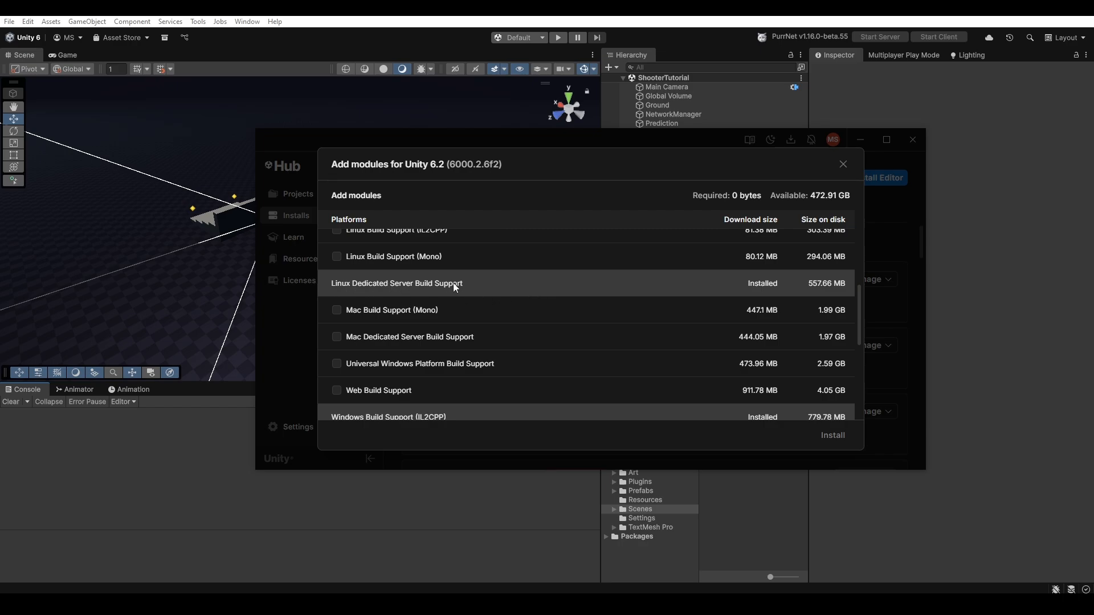
{"action": "mouse_move", "coordinate": [858, 457]}
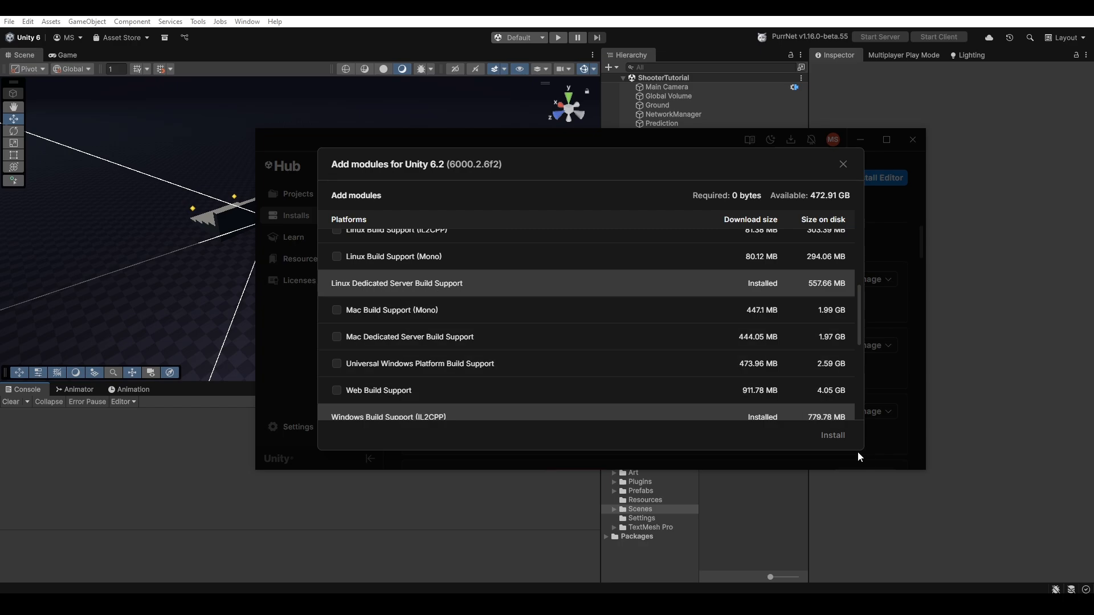
{"action": "left_click", "coordinate": [842, 163]}
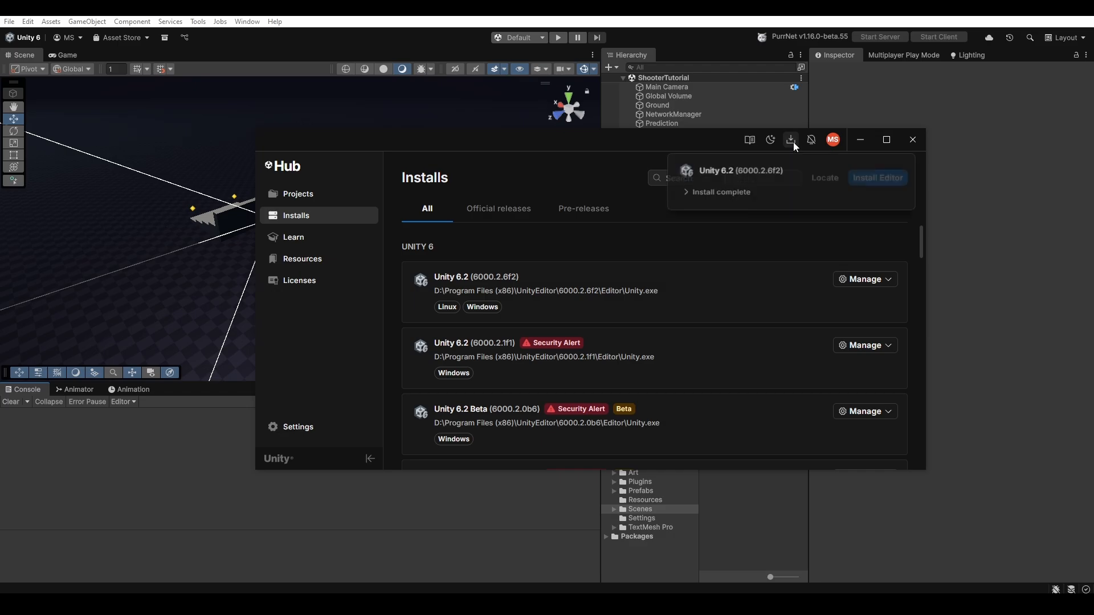
{"action": "left_click", "coordinate": [911, 139]}
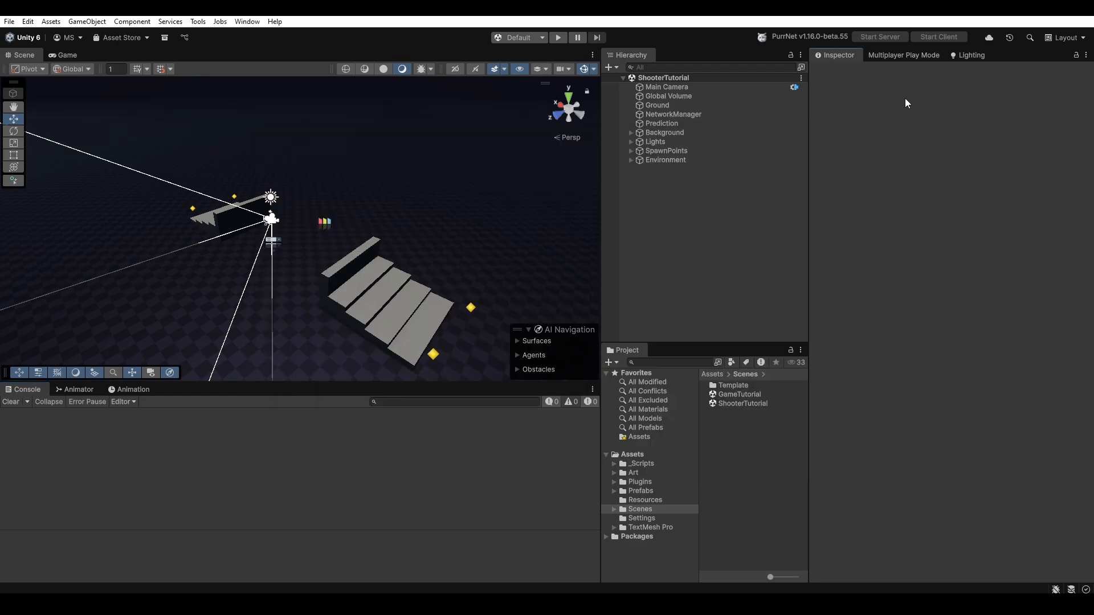
{"action": "mouse_move", "coordinate": [871, 195]}
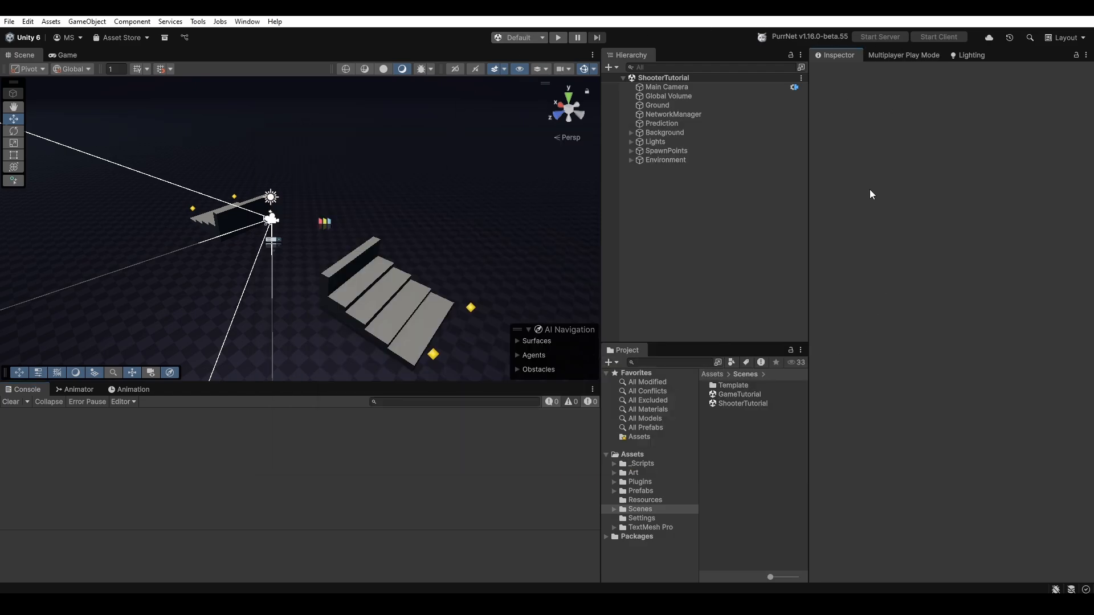
Select the NetworkManager object to view its Network Manager and UDP Transport settings.
{"action": "left_click", "coordinate": [673, 114]}
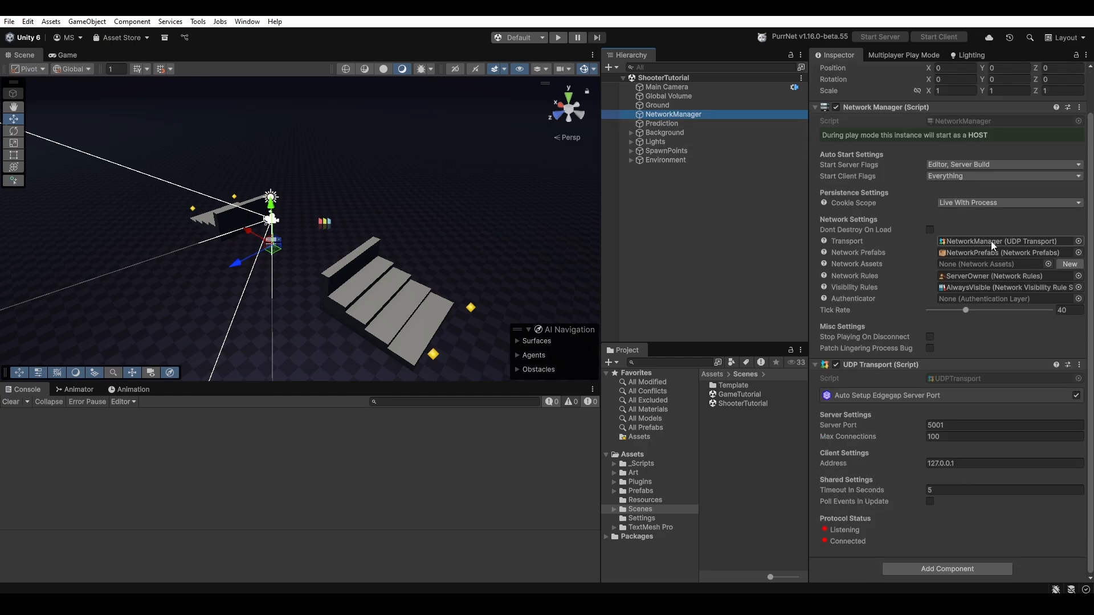
{"action": "mouse_move", "coordinate": [861, 389]}
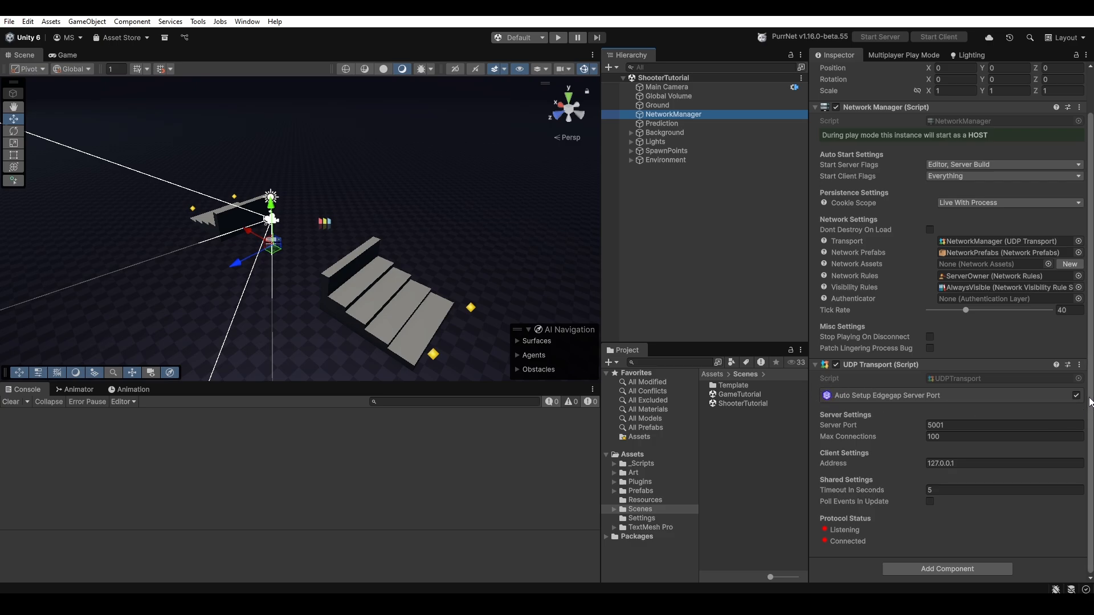
{"action": "mouse_move", "coordinate": [902, 401]}
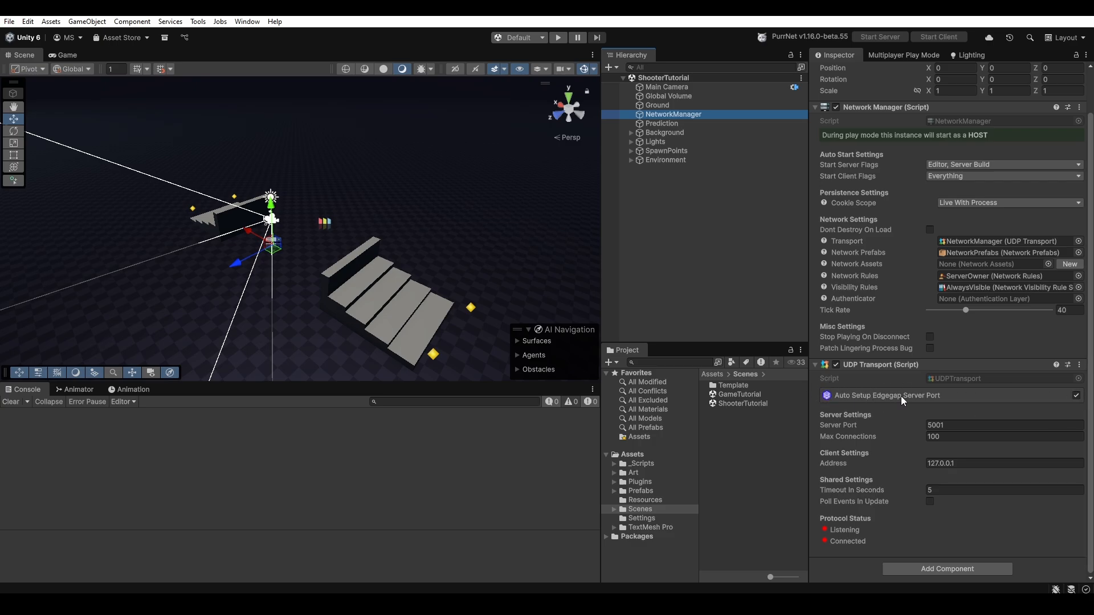
{"action": "mouse_move", "coordinate": [856, 378]}
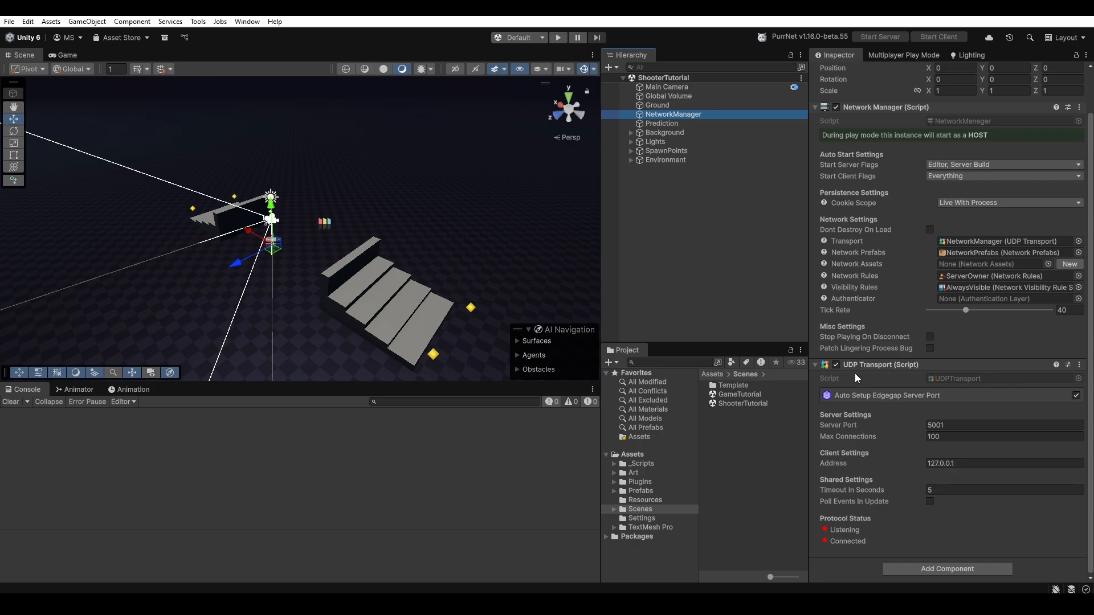
{"action": "mouse_move", "coordinate": [833, 424]}
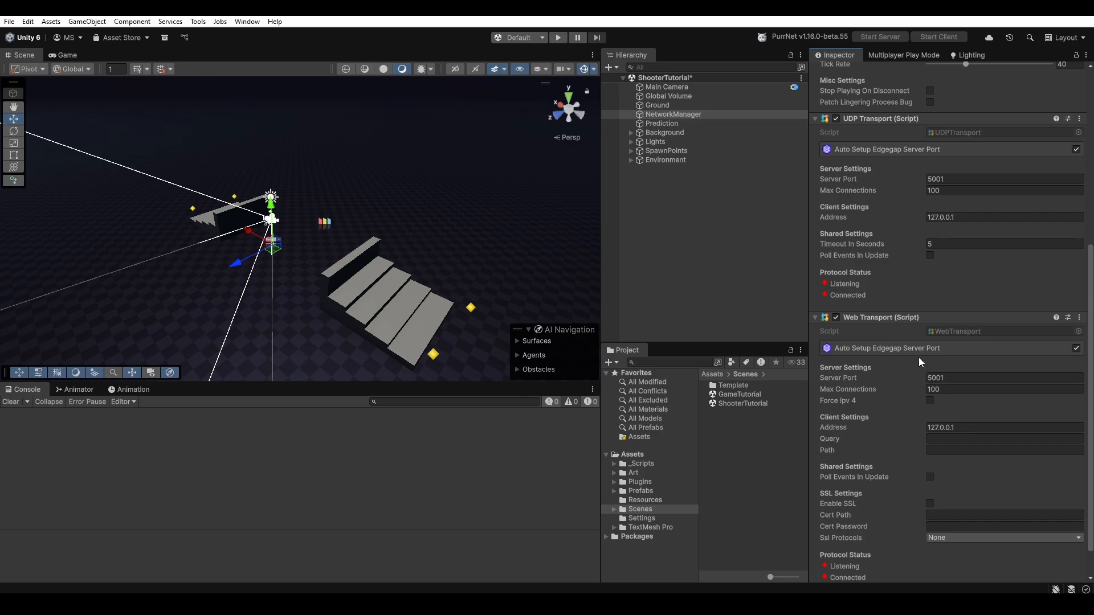
{"action": "mouse_move", "coordinate": [1008, 365]}
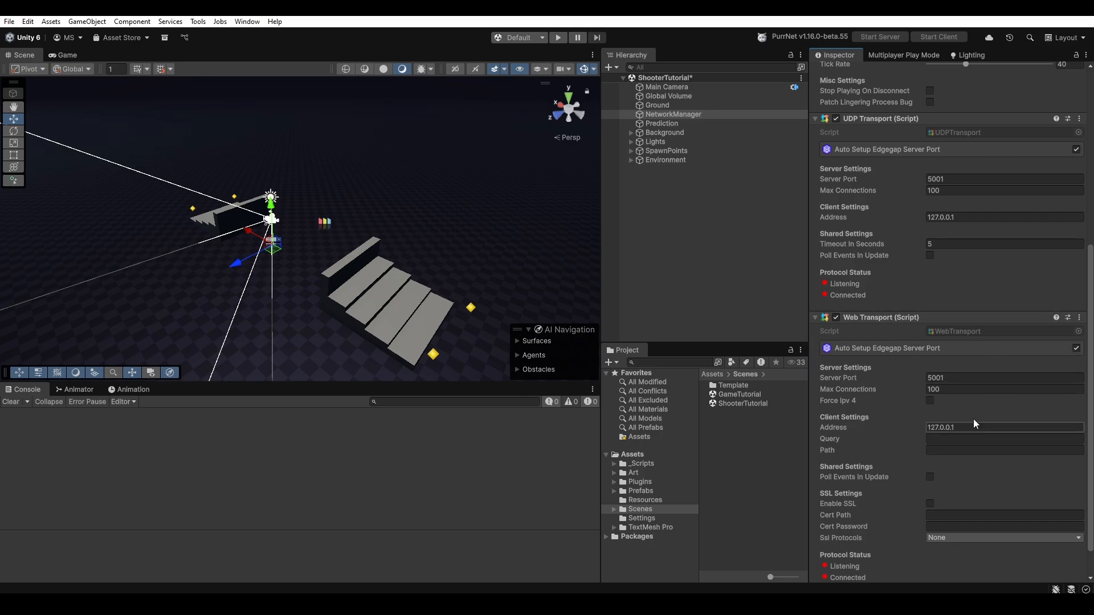
{"action": "mouse_move", "coordinate": [967, 363]}
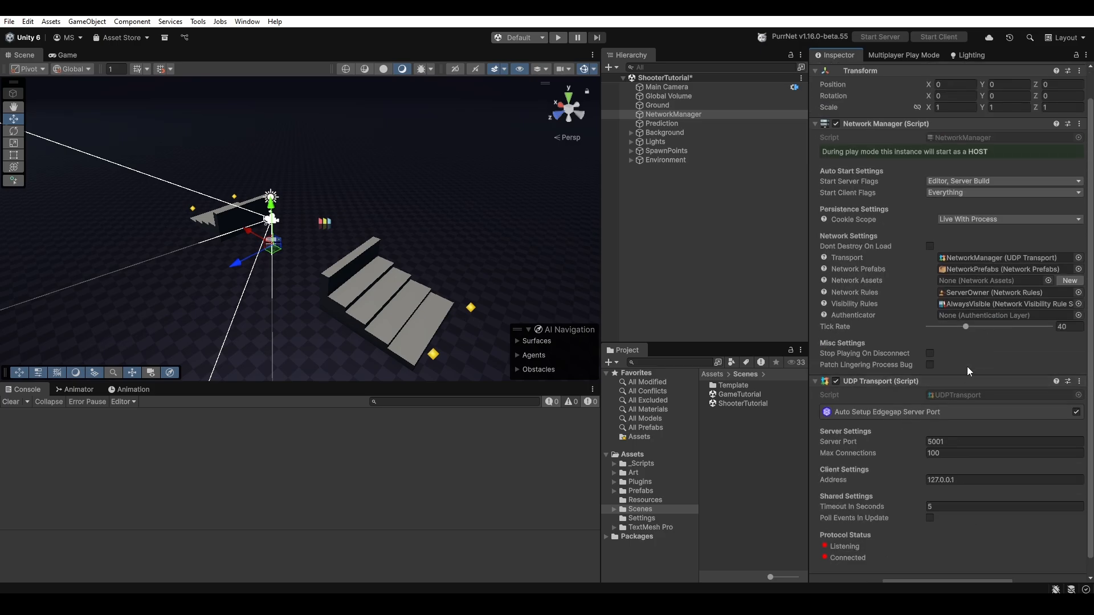
{"action": "mouse_move", "coordinate": [957, 452]}
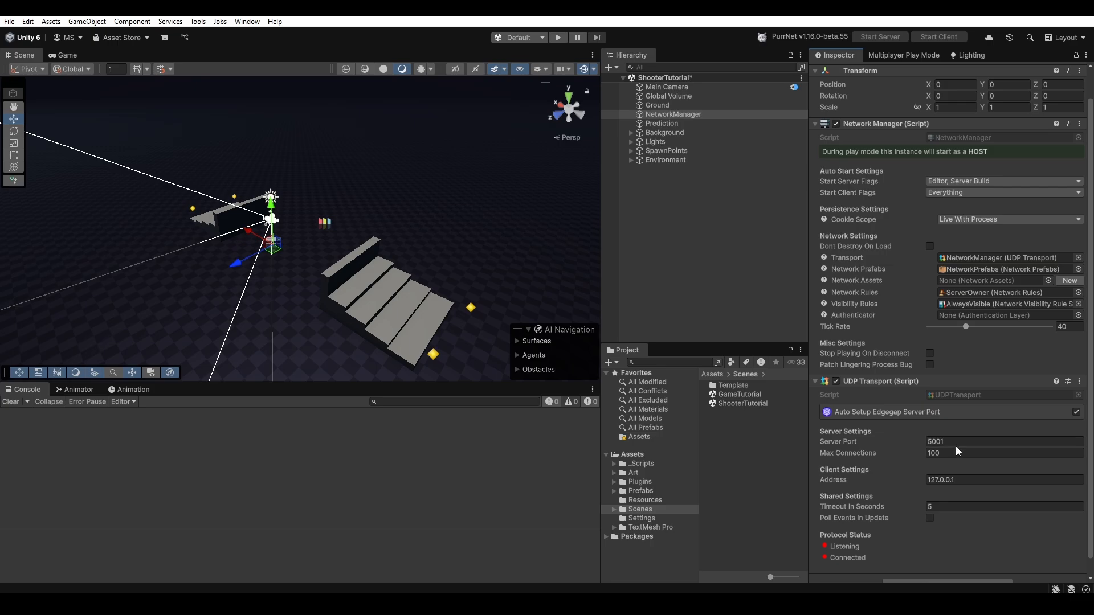
{"action": "mouse_move", "coordinate": [808, 359]}
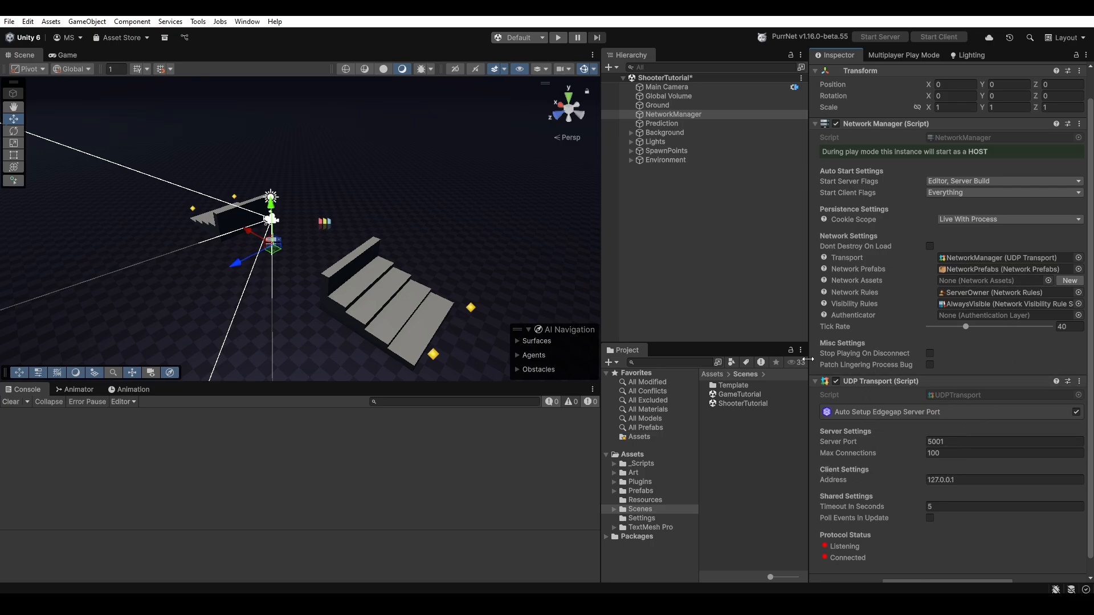
Sign in to Edgegap Server Hosting, validate the API token, and install Linux build requirements.
{"action": "left_click", "coordinate": [198, 21]}
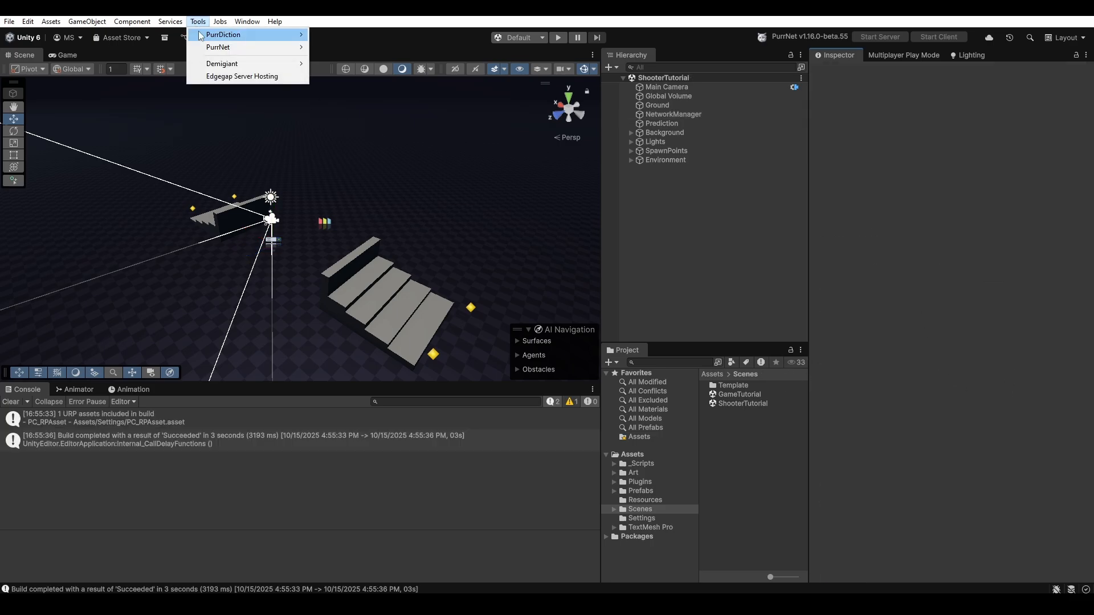
{"action": "left_click", "coordinate": [242, 76]}
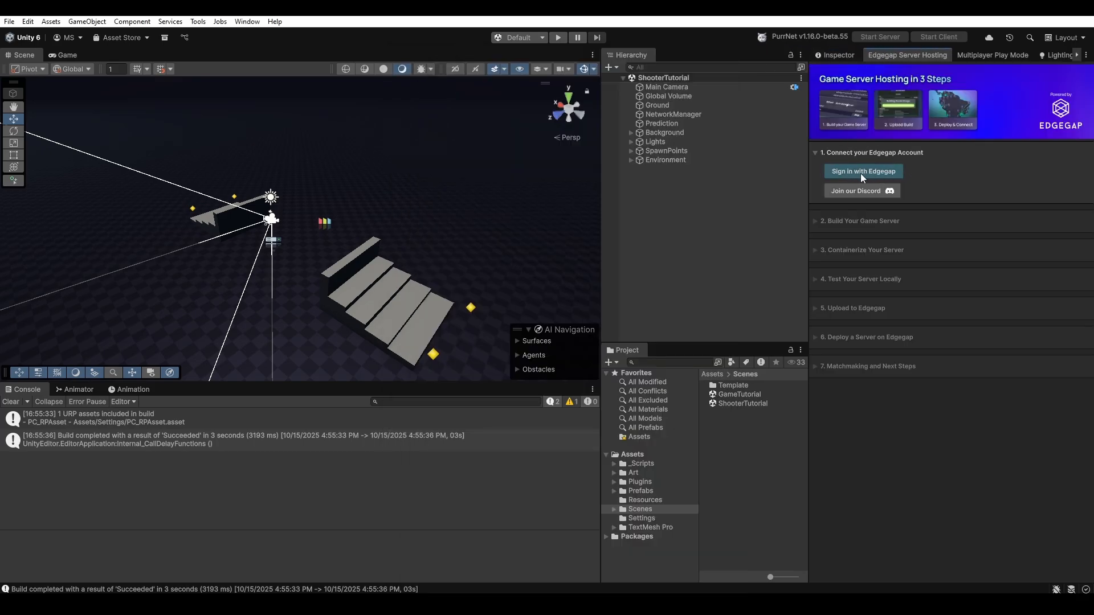
{"action": "left_click", "coordinate": [863, 171]}
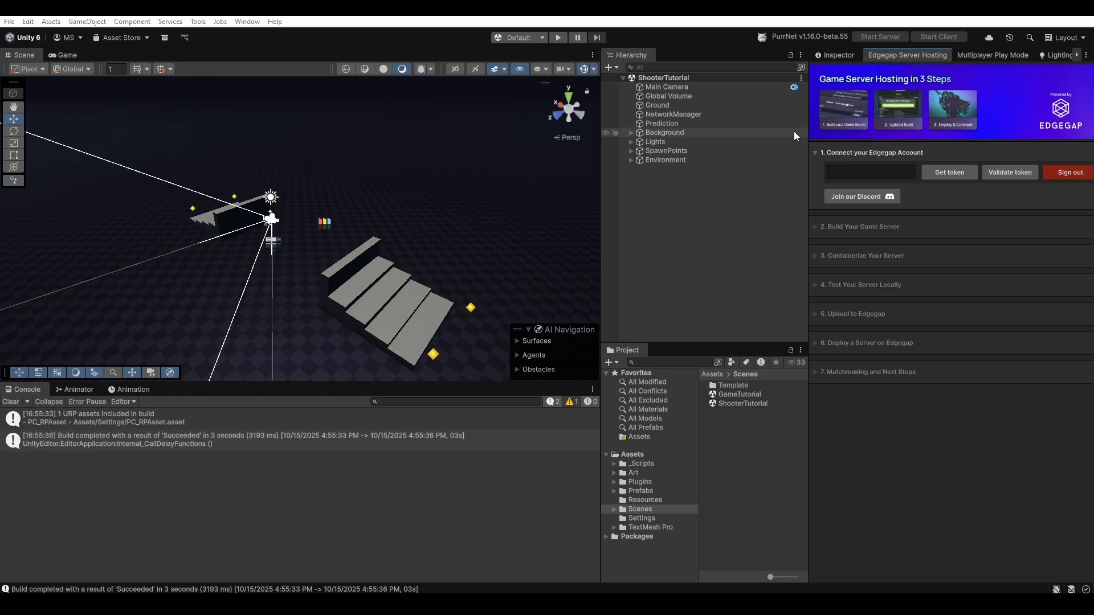
{"action": "mouse_move", "coordinate": [948, 172]}
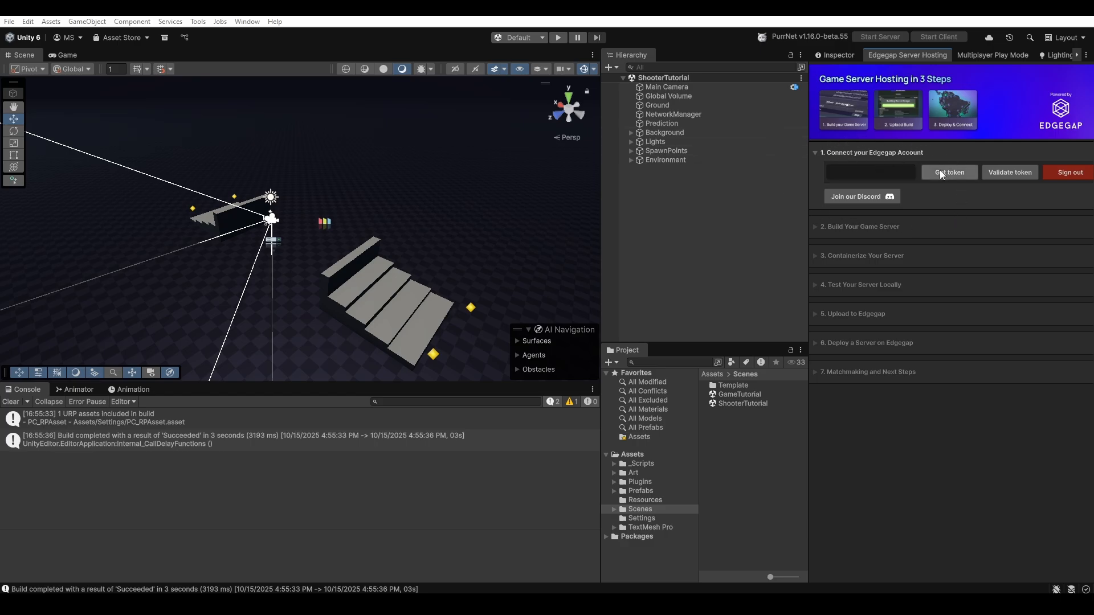
{"action": "left_click", "coordinate": [948, 172]}
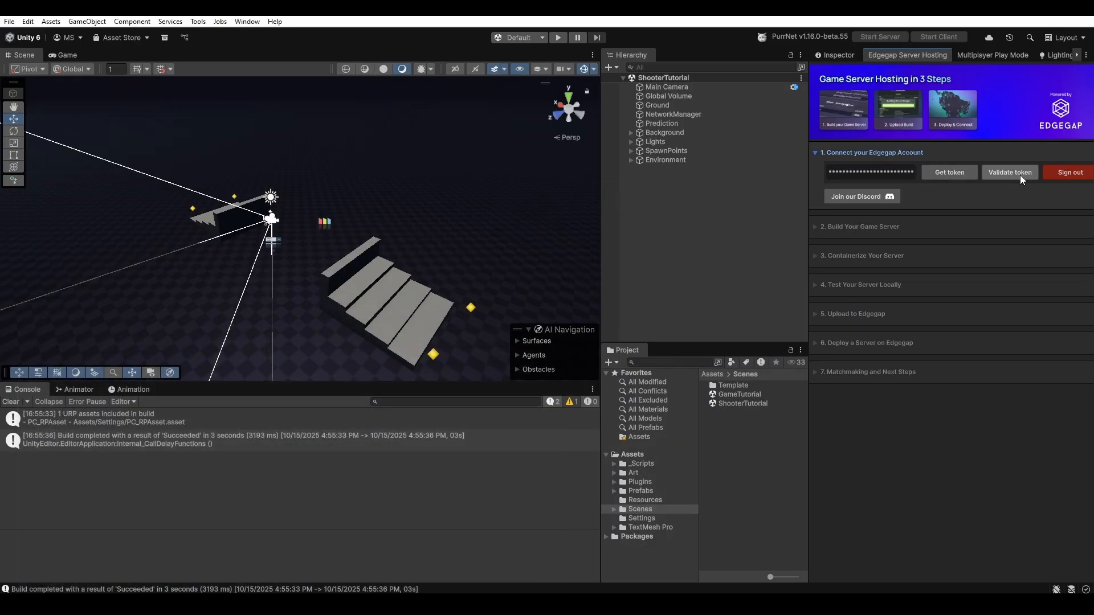
{"action": "left_click", "coordinate": [1010, 172]}
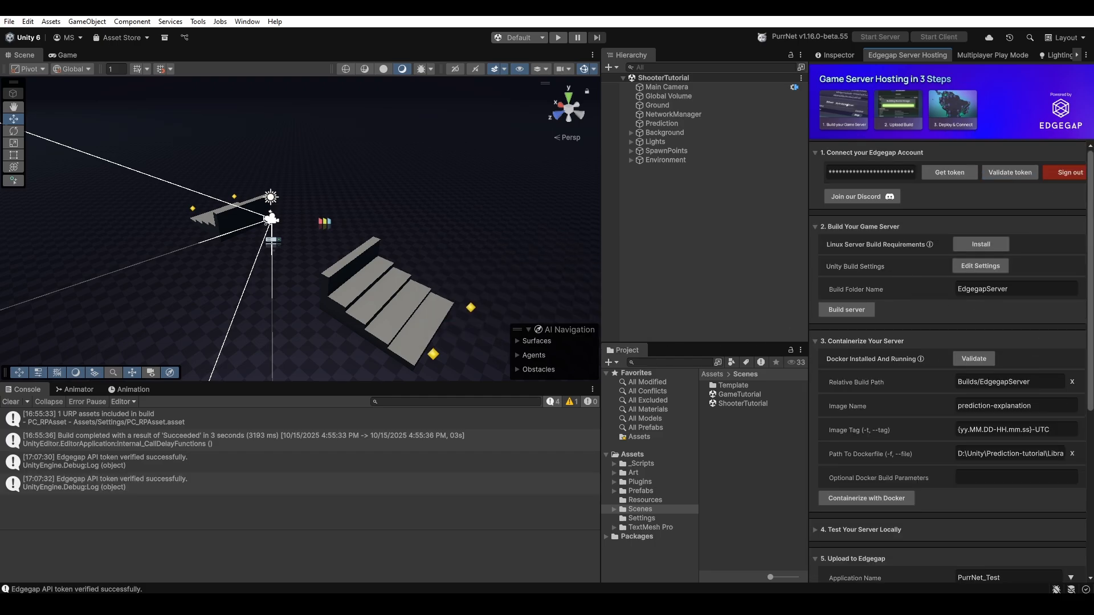
{"action": "left_click", "coordinate": [979, 244]}
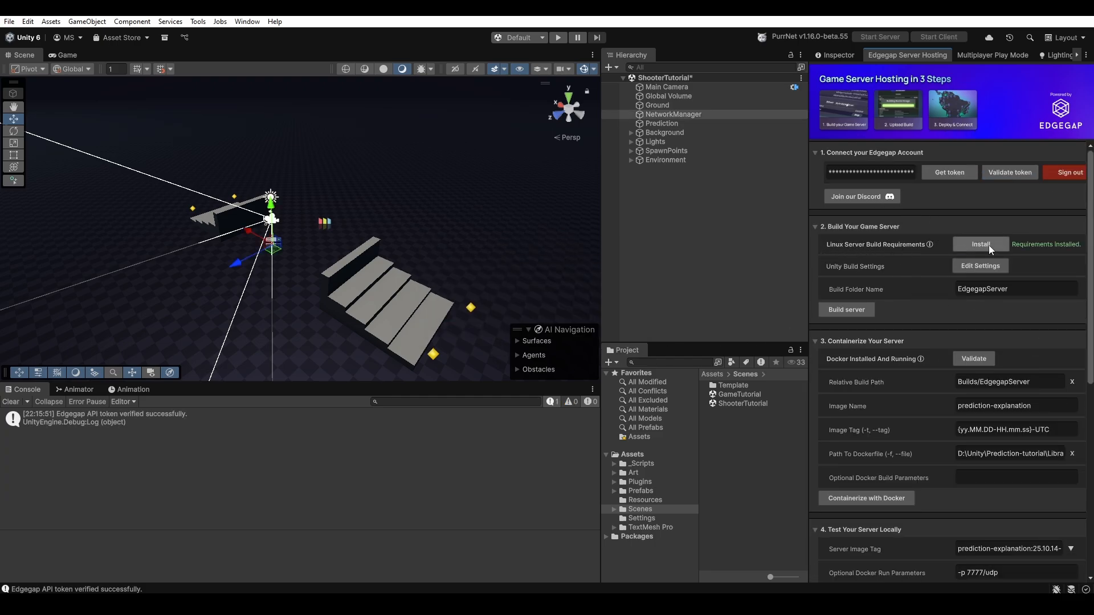
{"action": "mouse_move", "coordinate": [1081, 242]}
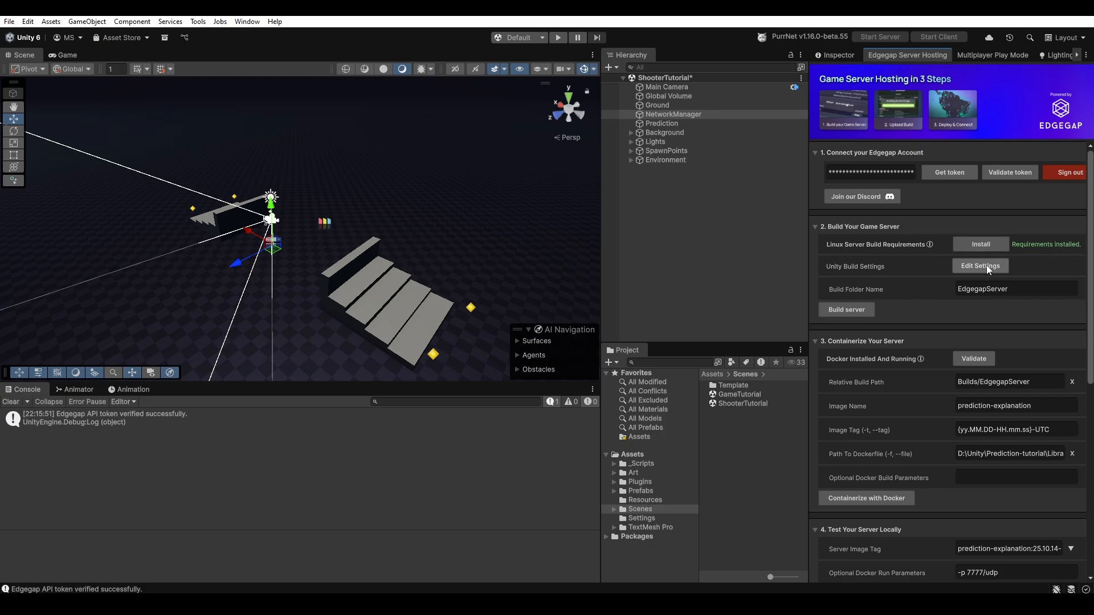
Add the open Scenes/ShooterTutorial scene to the build scene list and close Build Profiles.
{"action": "left_click", "coordinate": [980, 266]}
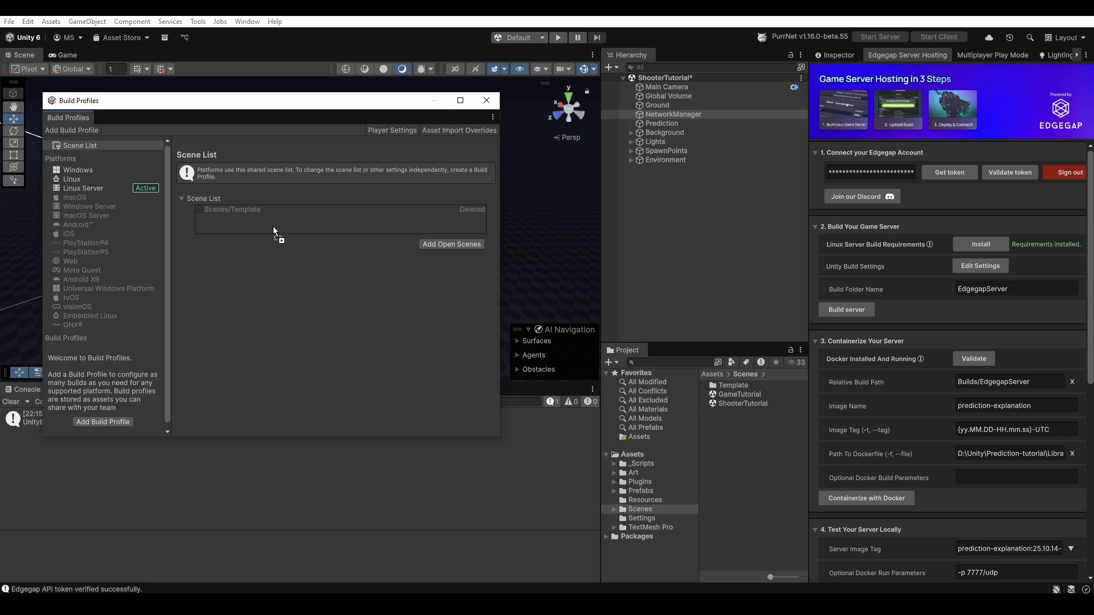
{"action": "left_click", "coordinate": [451, 243]}
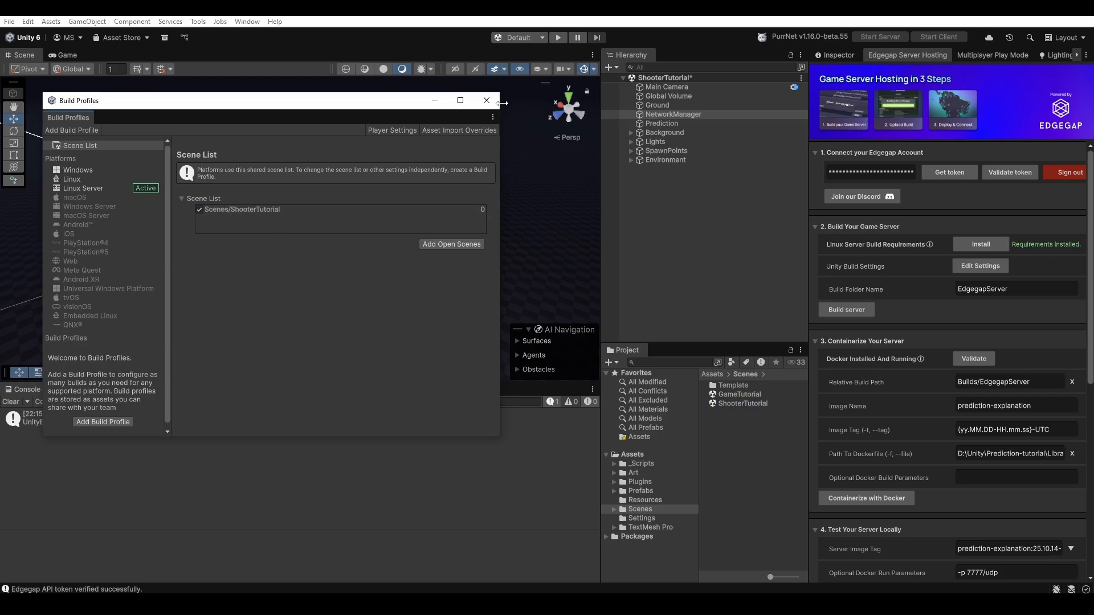
{"action": "left_click", "coordinate": [485, 101]}
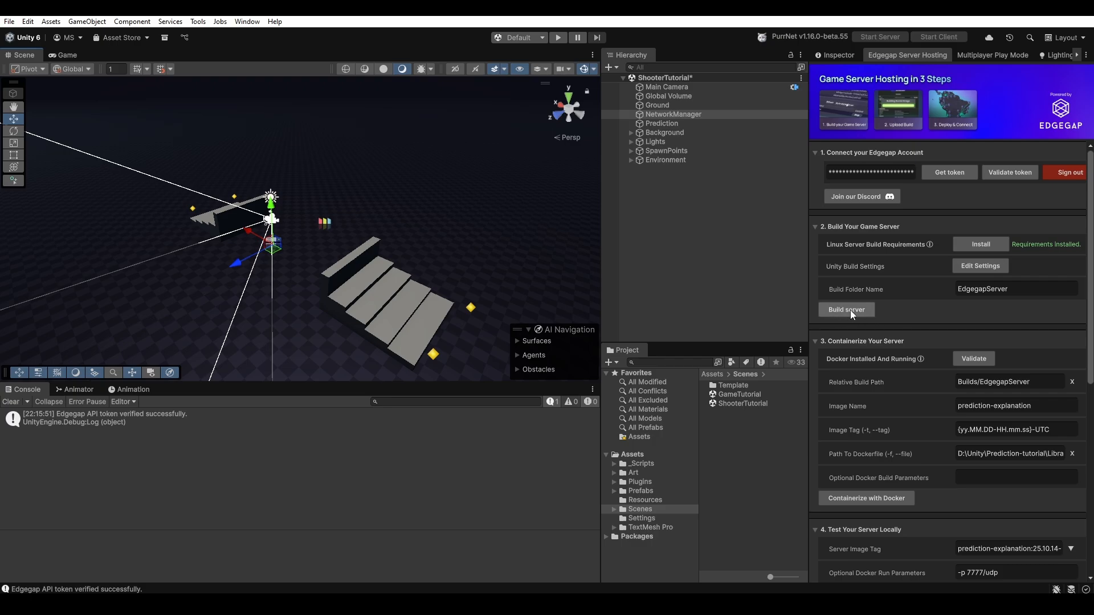
Build the Linux server, validate Docker is running, and select the relative build path.
{"action": "left_click", "coordinate": [845, 309]}
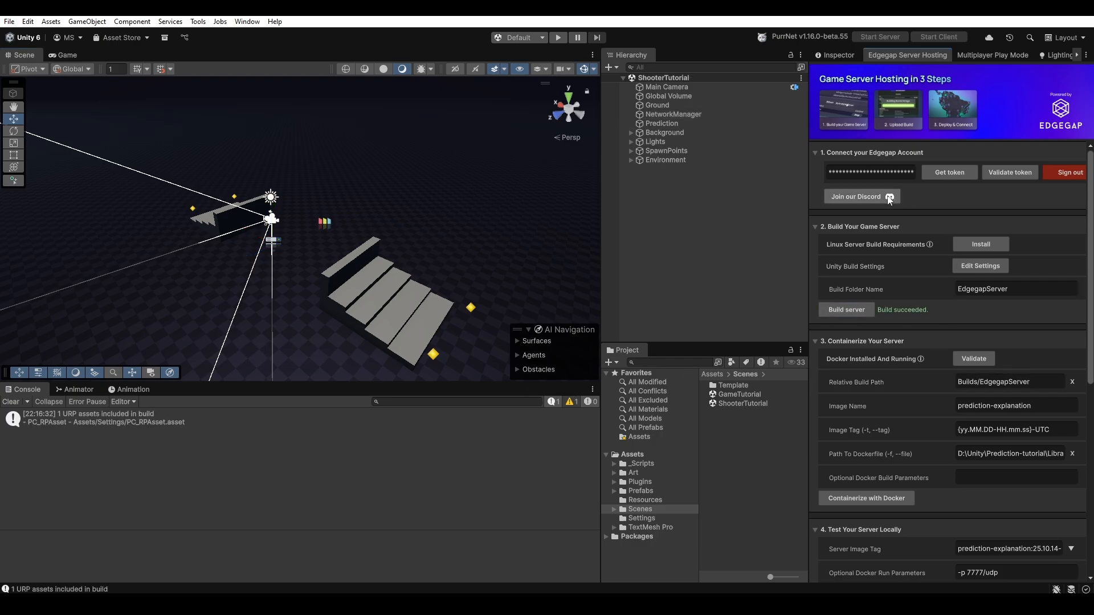
{"action": "mouse_move", "coordinate": [857, 349]}
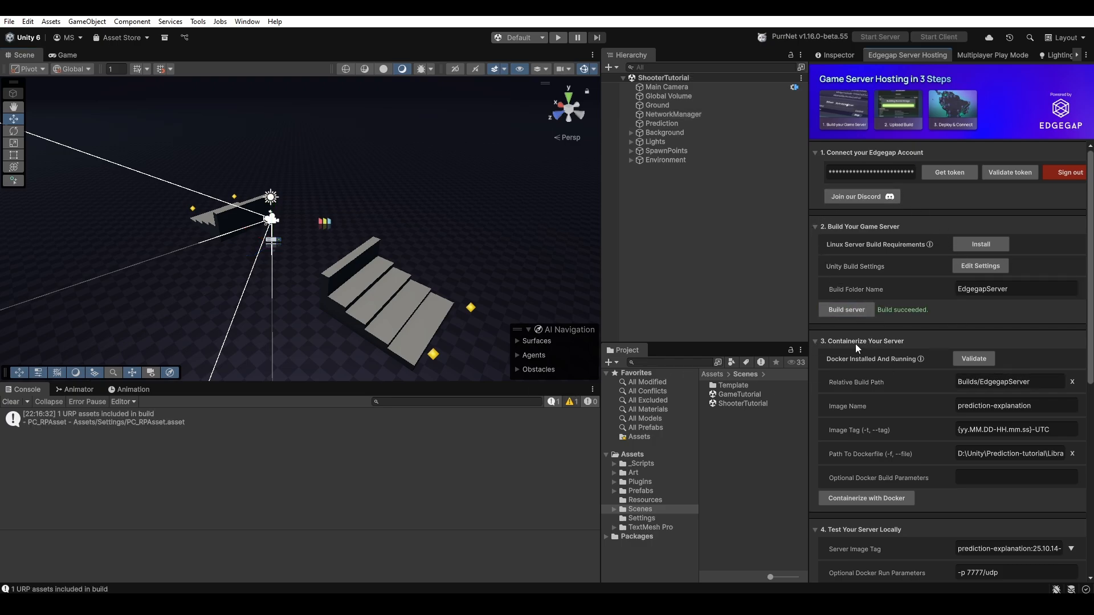
{"action": "left_click", "coordinate": [973, 358]}
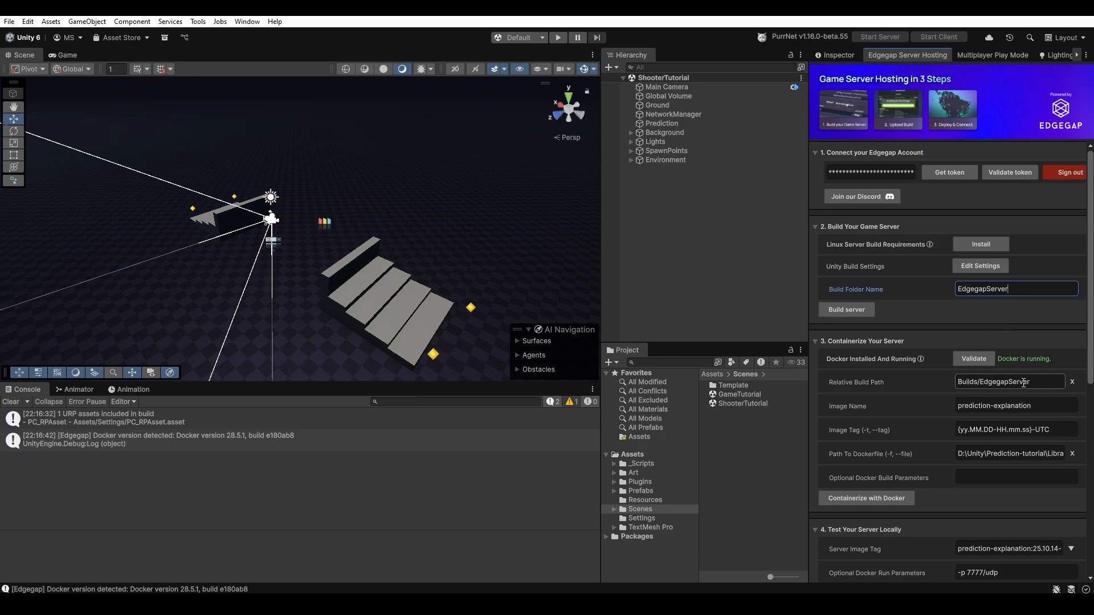
{"action": "mouse_move", "coordinate": [866, 498]}
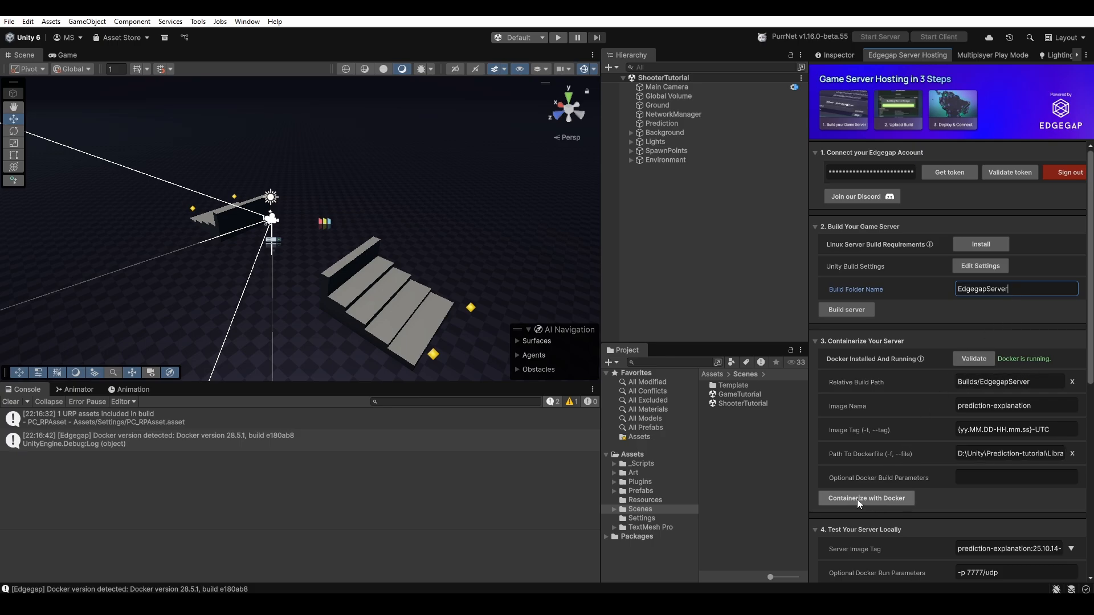
{"action": "triple_click", "coordinate": [1014, 289]}
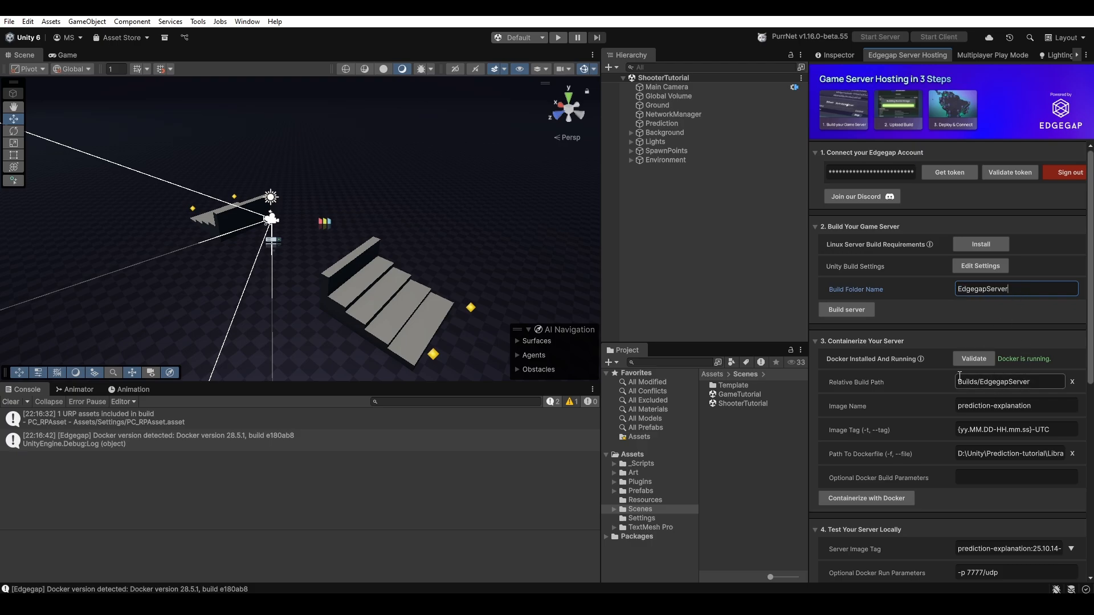
{"action": "mouse_move", "coordinate": [866, 498]}
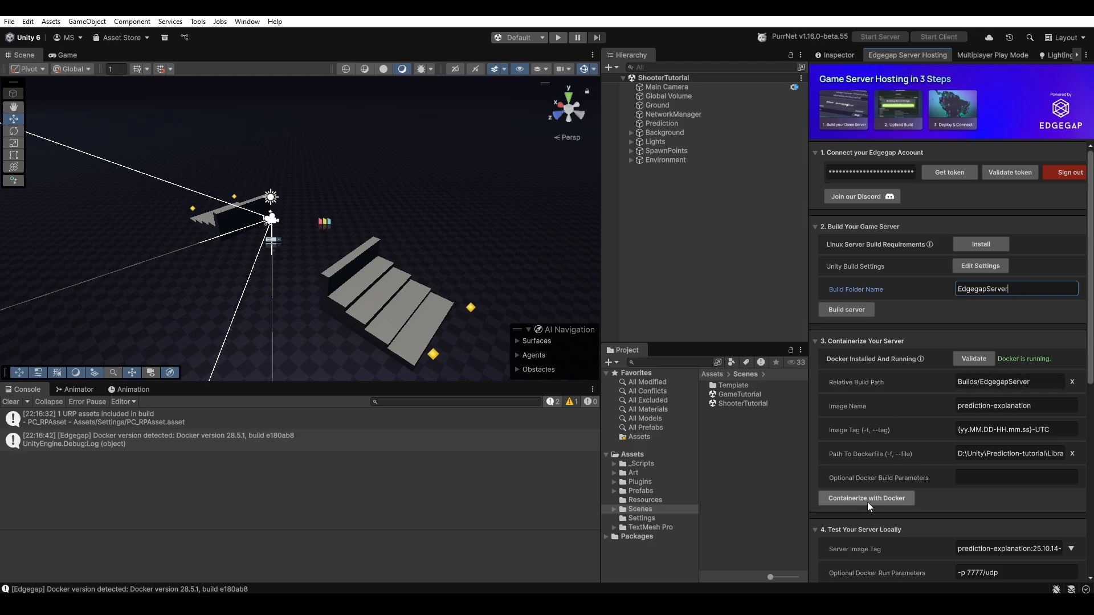
Containerize the server image, test the container locally, and scroll to Upload to Edgegap.
{"action": "left_click", "coordinate": [864, 498]}
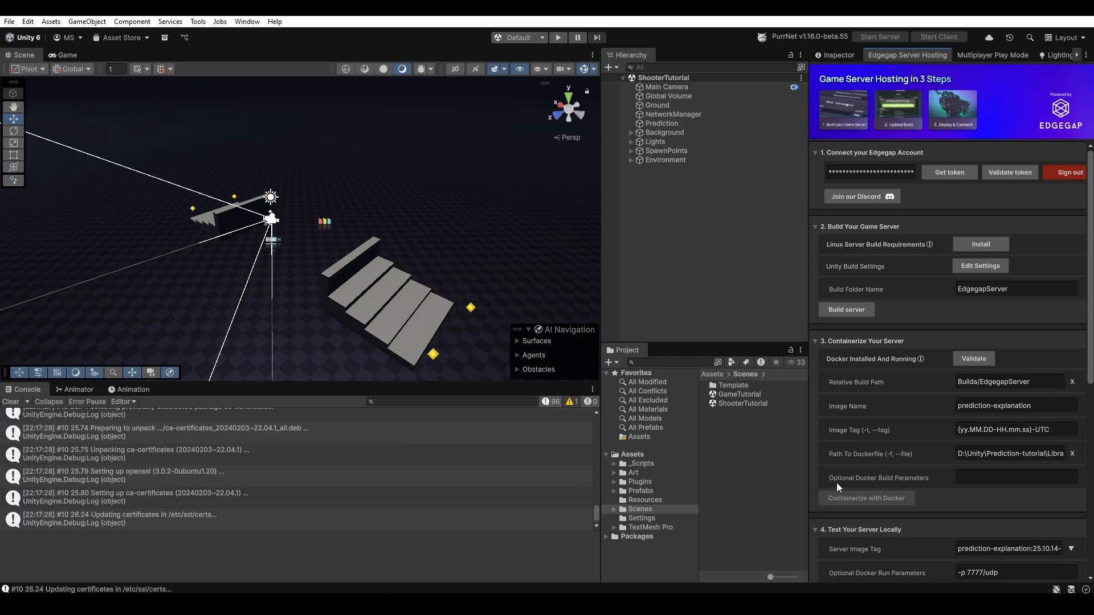
{"action": "left_click", "coordinate": [864, 498]}
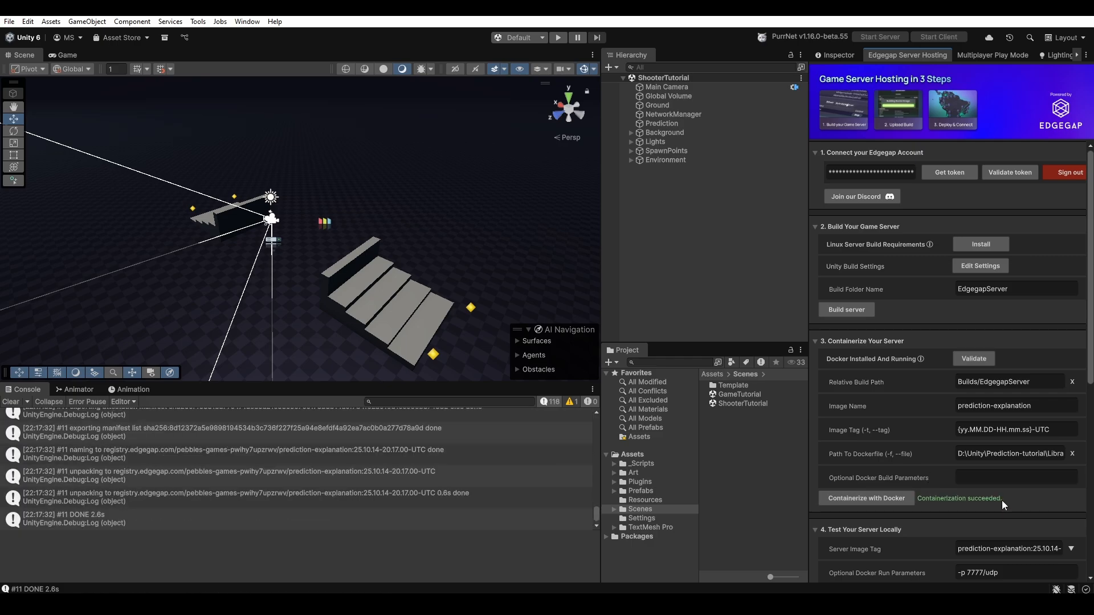
{"action": "scroll", "scroll_direction": "down", "scroll_amount": 3}
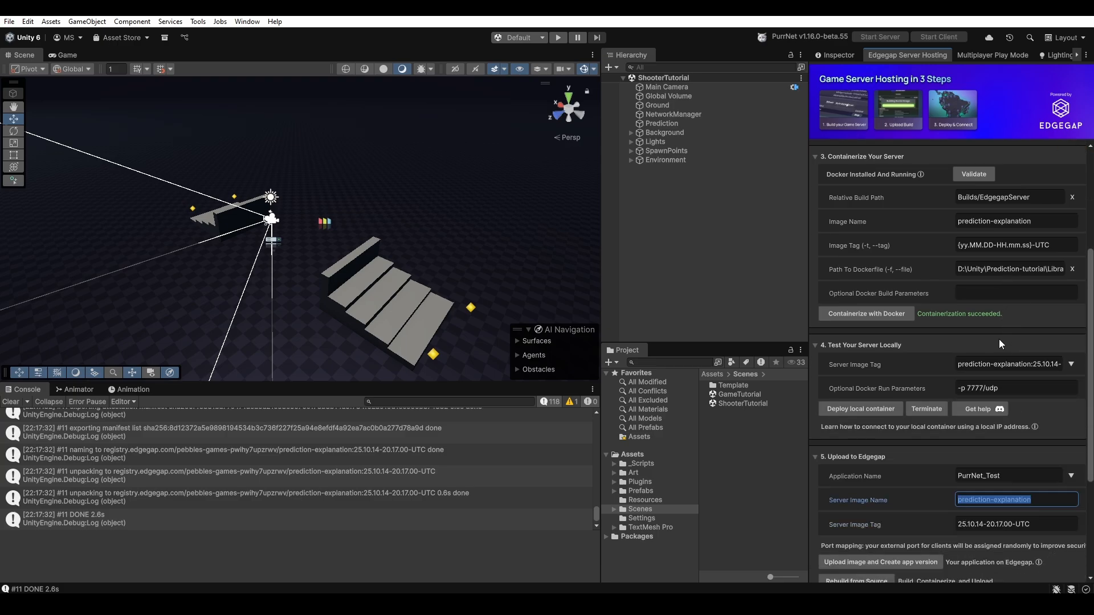
{"action": "mouse_move", "coordinate": [860, 408]}
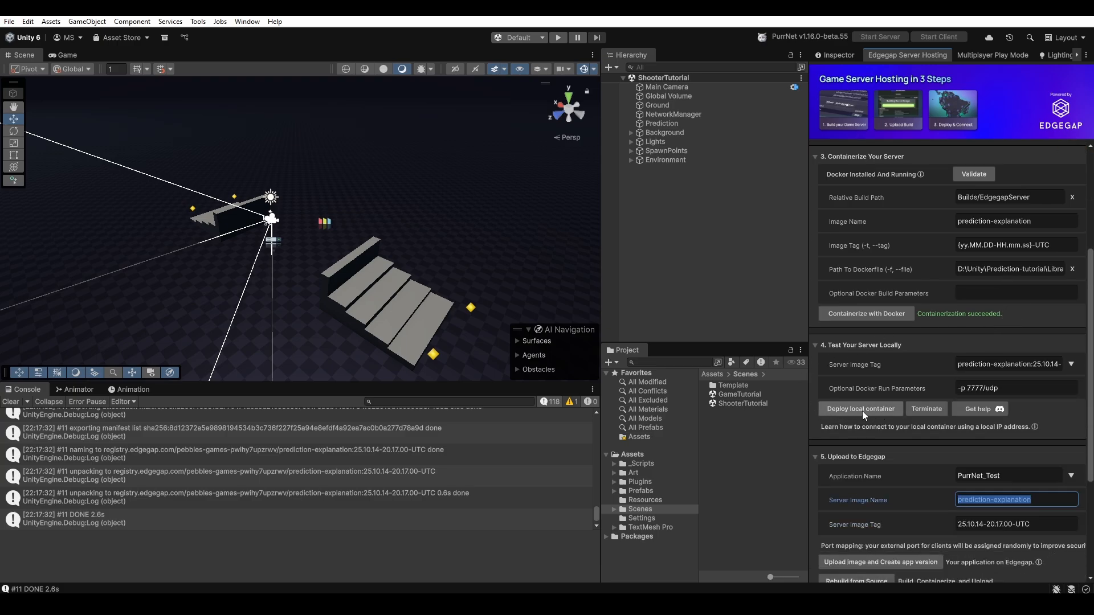
{"action": "left_click", "coordinate": [860, 408]}
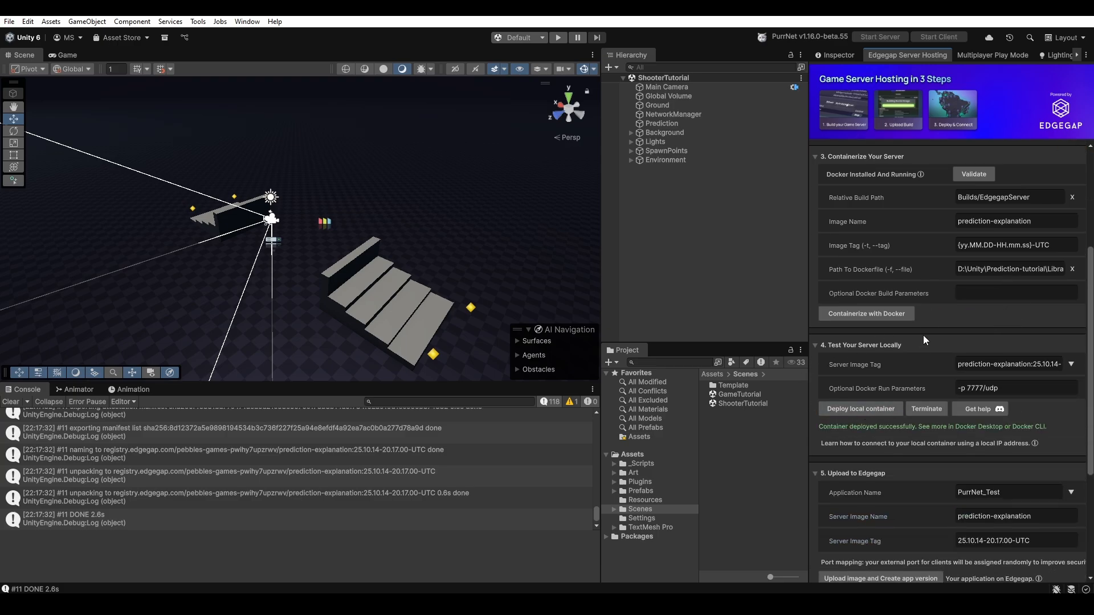
{"action": "mouse_move", "coordinate": [981, 401]}
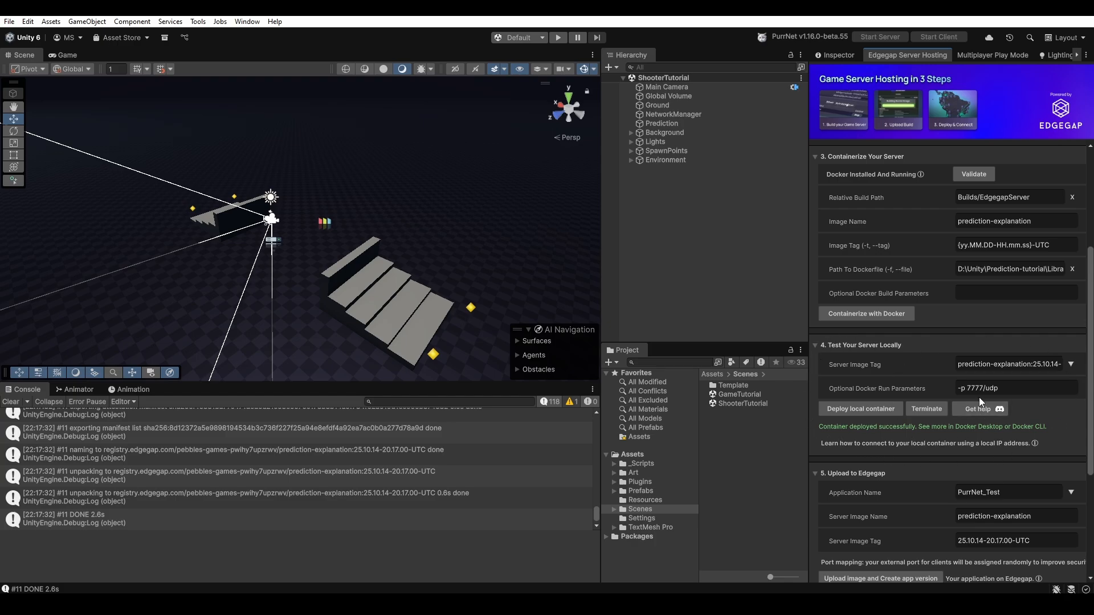
{"action": "scroll", "scroll_direction": "down", "scroll_amount": 3}
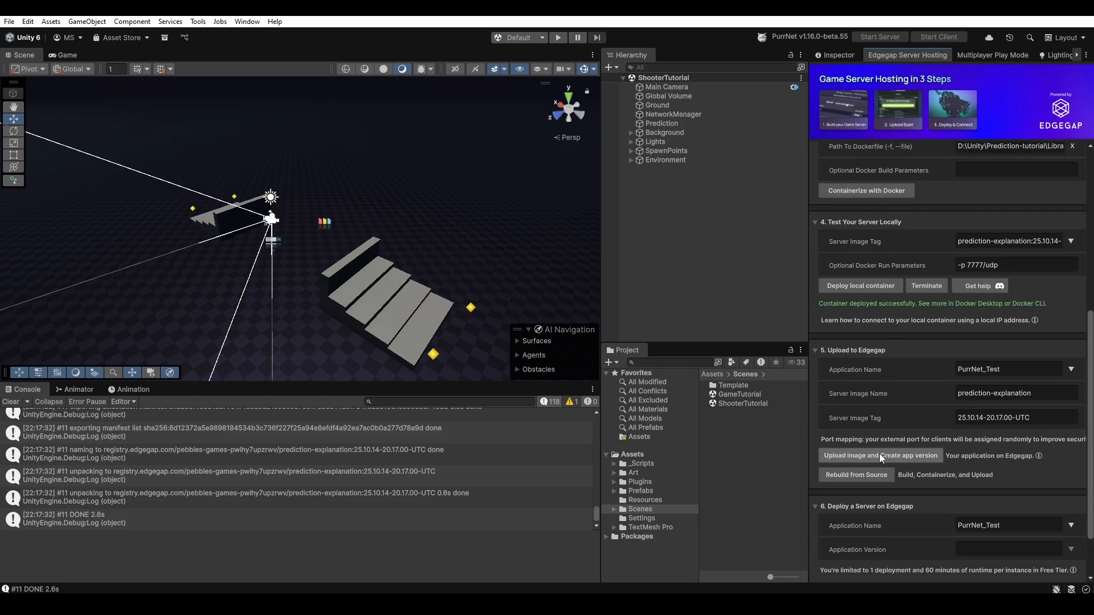
Upload the image and submit version 25.10.14-20.17.00-UTC with 1 vCPU and 1 GiB memory.
{"action": "left_click", "coordinate": [879, 455]}
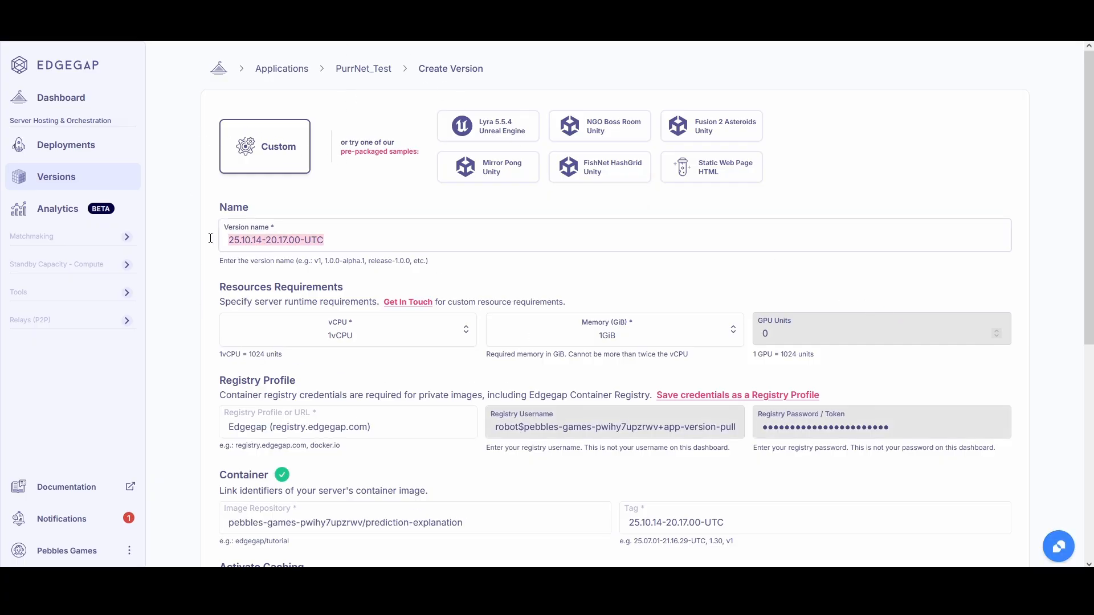
{"action": "scroll", "scroll_direction": "down", "scroll_amount": 3}
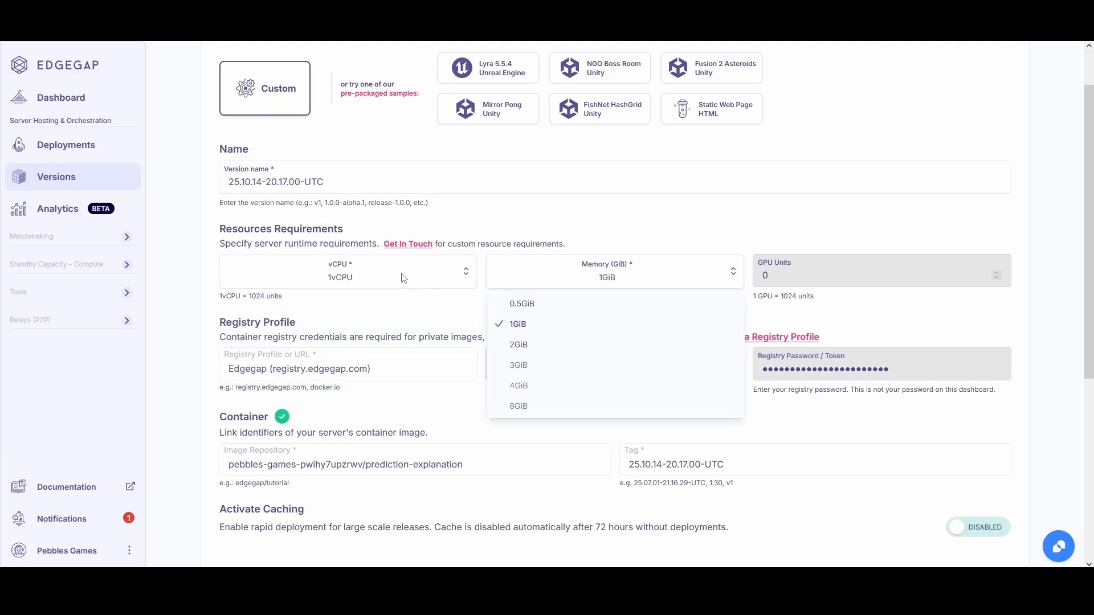
{"action": "scroll", "scroll_direction": "down", "scroll_amount": 3}
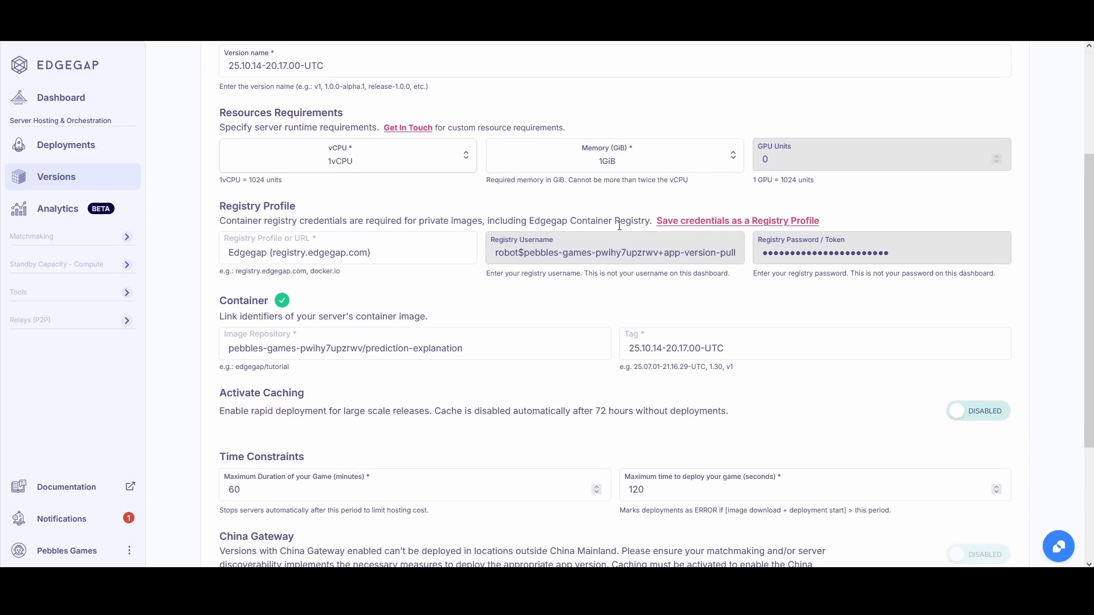
{"action": "scroll", "scroll_direction": "down", "scroll_amount": 3}
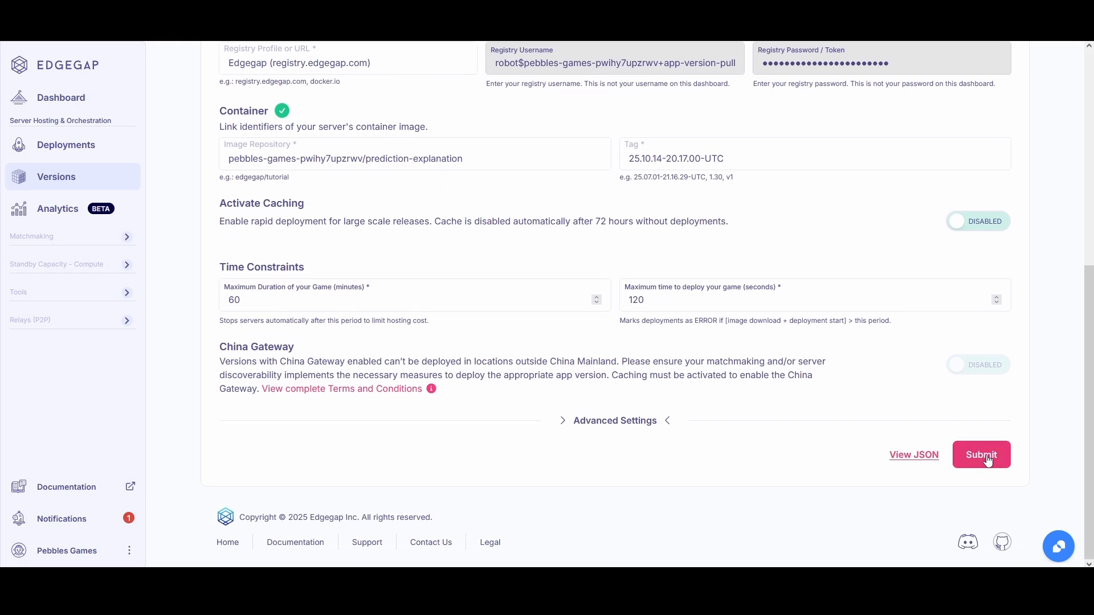
{"action": "left_click", "coordinate": [981, 454]}
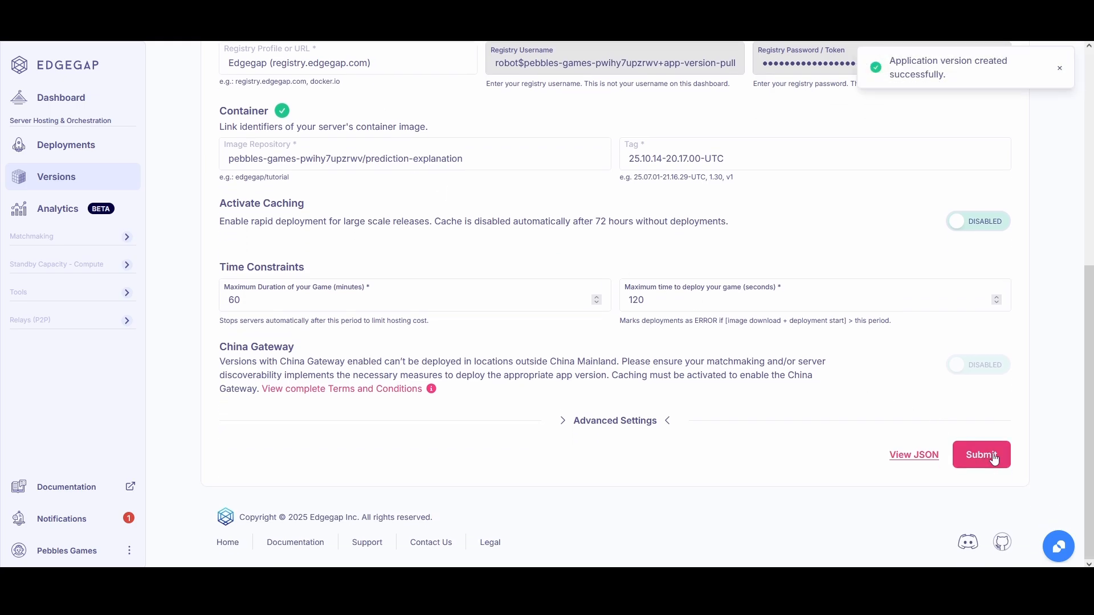
{"action": "left_click", "coordinate": [980, 454]}
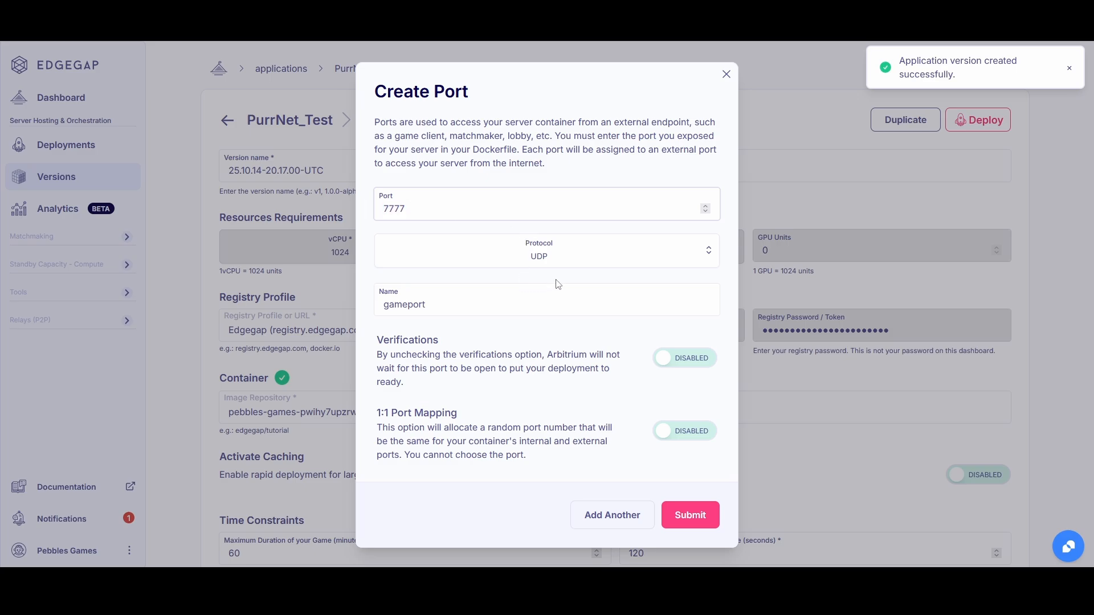
Save port 7777 UDP named gameport and start a deployment of this version.
{"action": "left_click", "coordinate": [546, 251]}
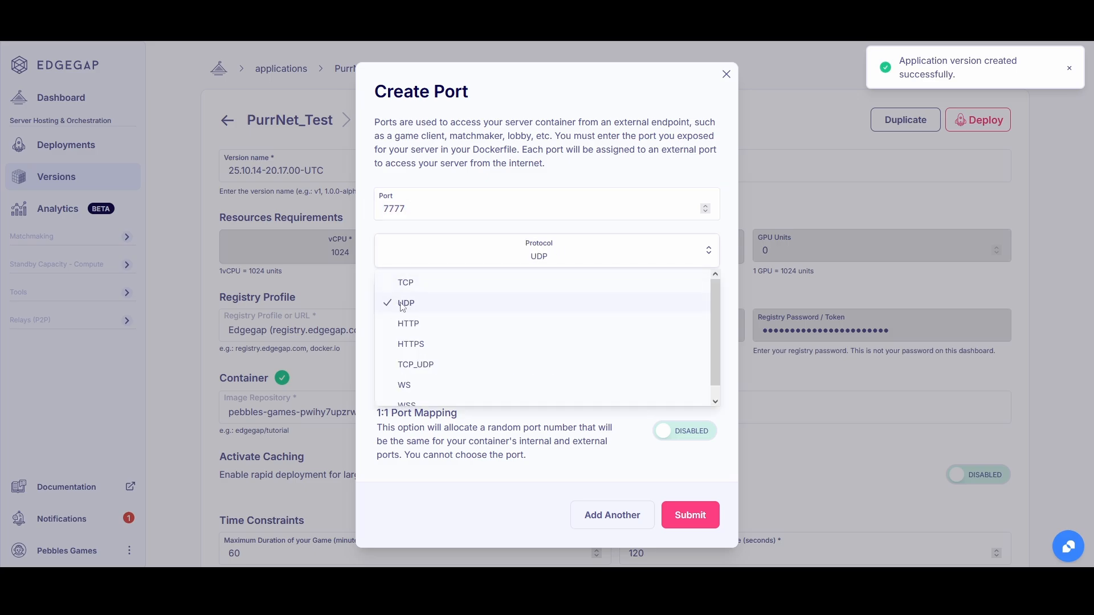
{"action": "left_click", "coordinate": [405, 302]}
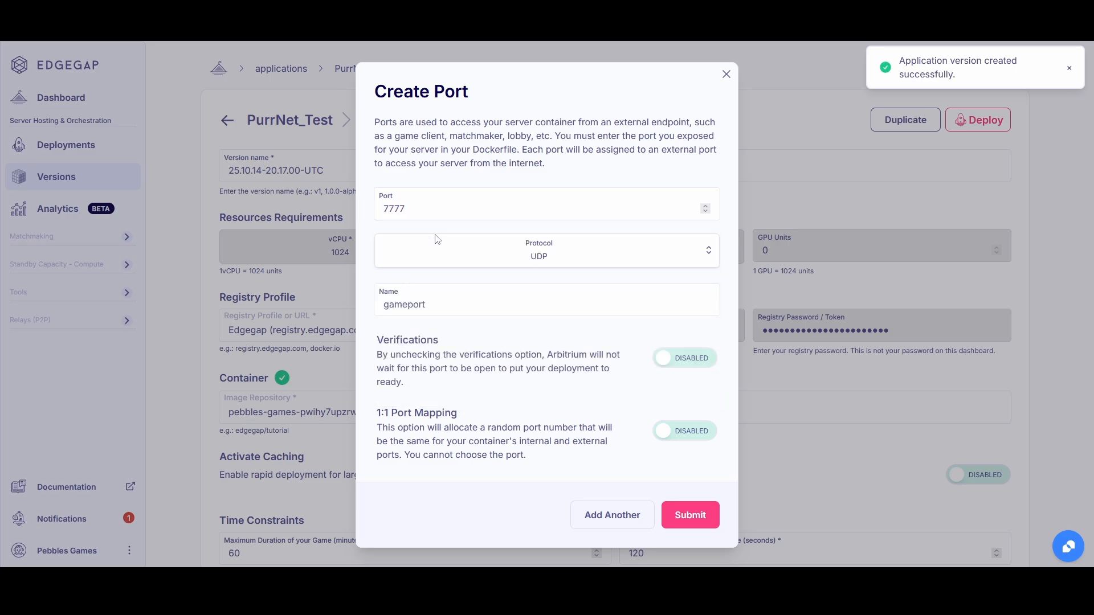
{"action": "mouse_move", "coordinate": [690, 515]}
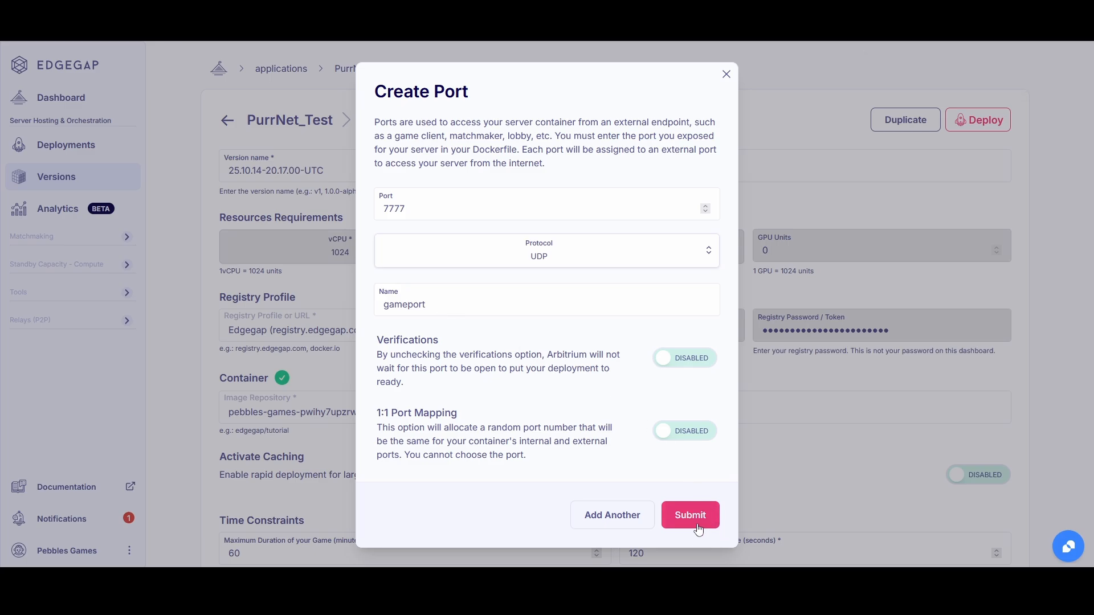
{"action": "left_click", "coordinate": [689, 515]}
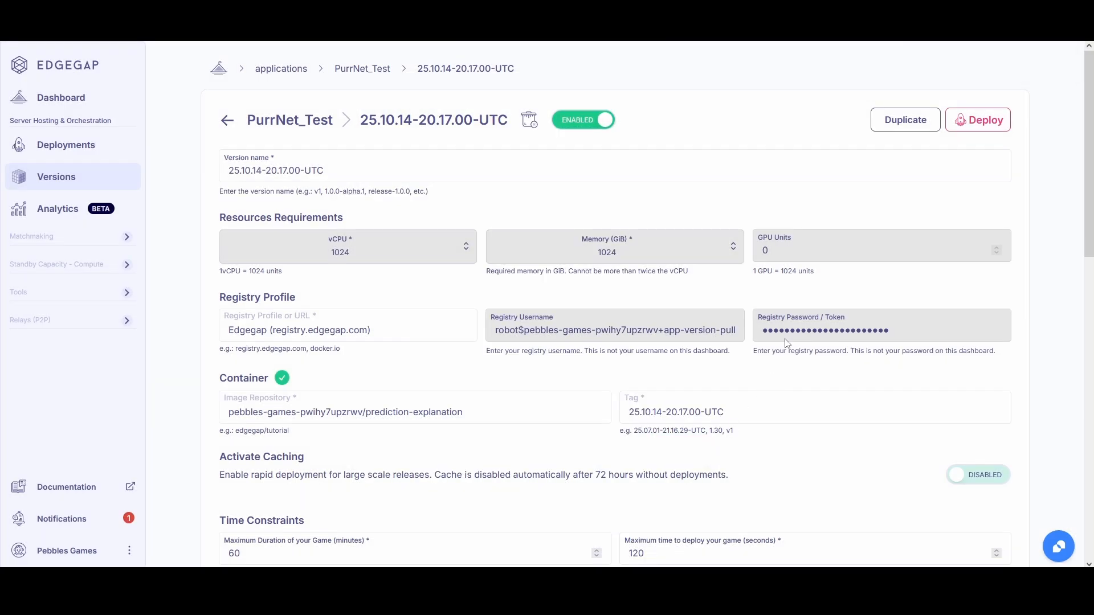
{"action": "mouse_move", "coordinate": [1001, 137]}
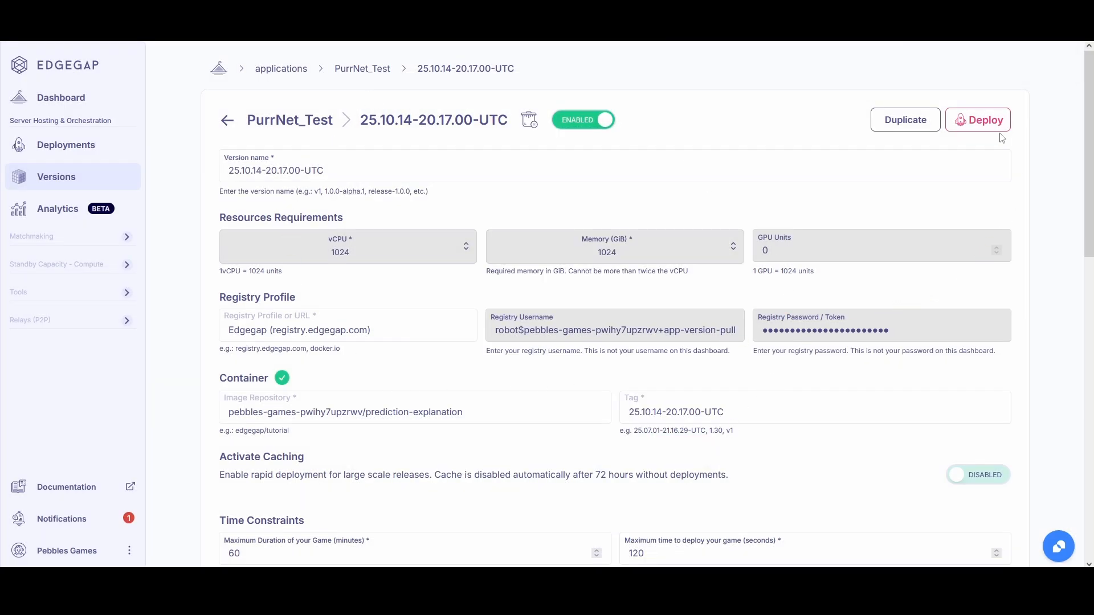
{"action": "left_click", "coordinate": [977, 119]}
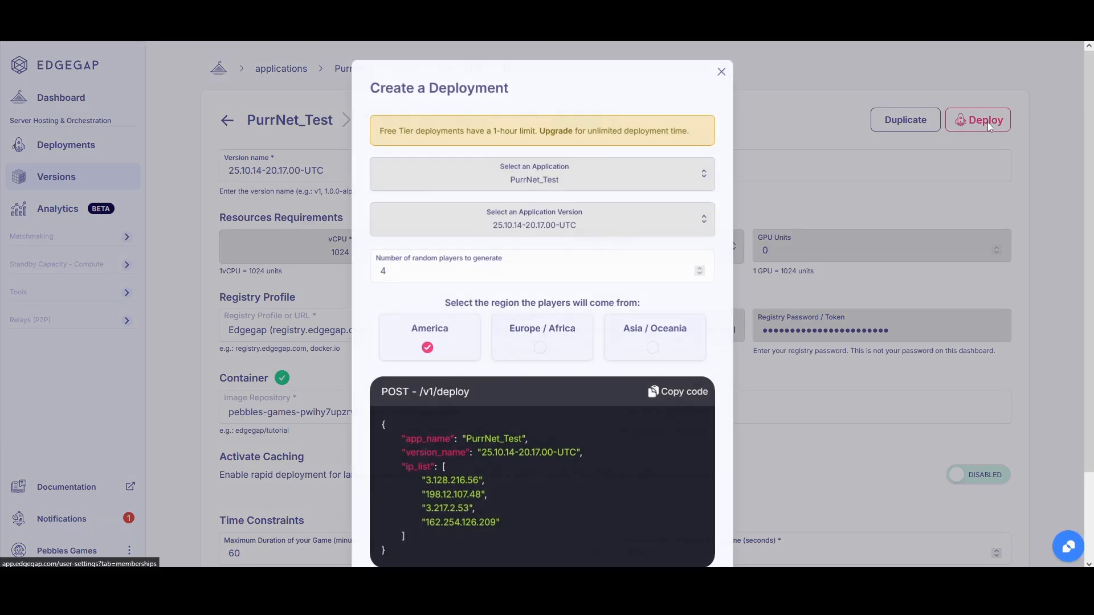
{"action": "mouse_move", "coordinate": [558, 349]}
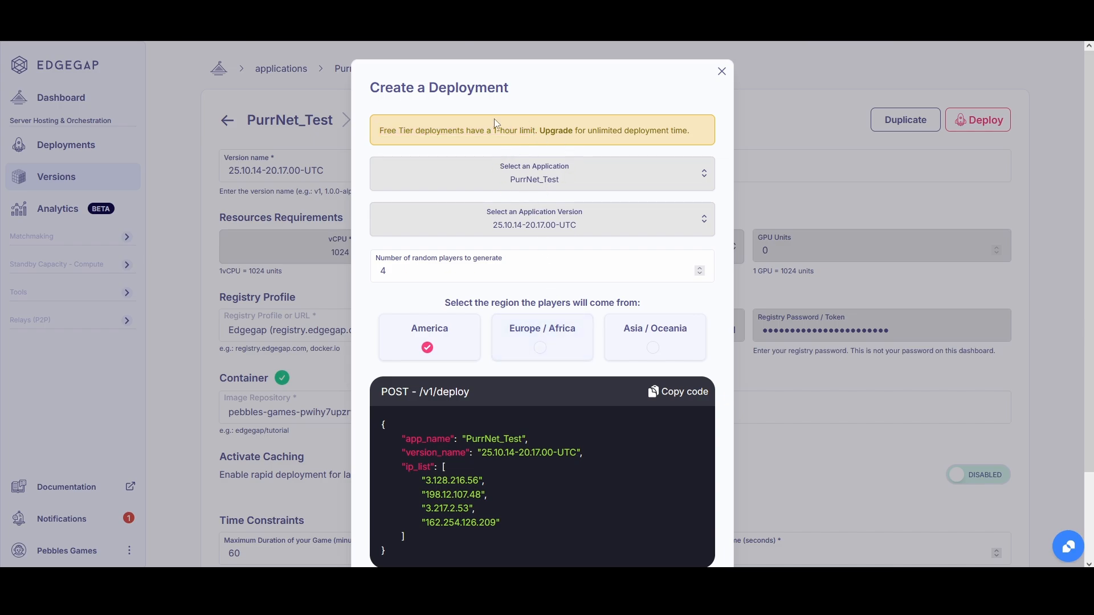
Deploy PurrNet_Test for Europe / Africa players and open the new deployment's status.
{"action": "left_click", "coordinate": [541, 337]}
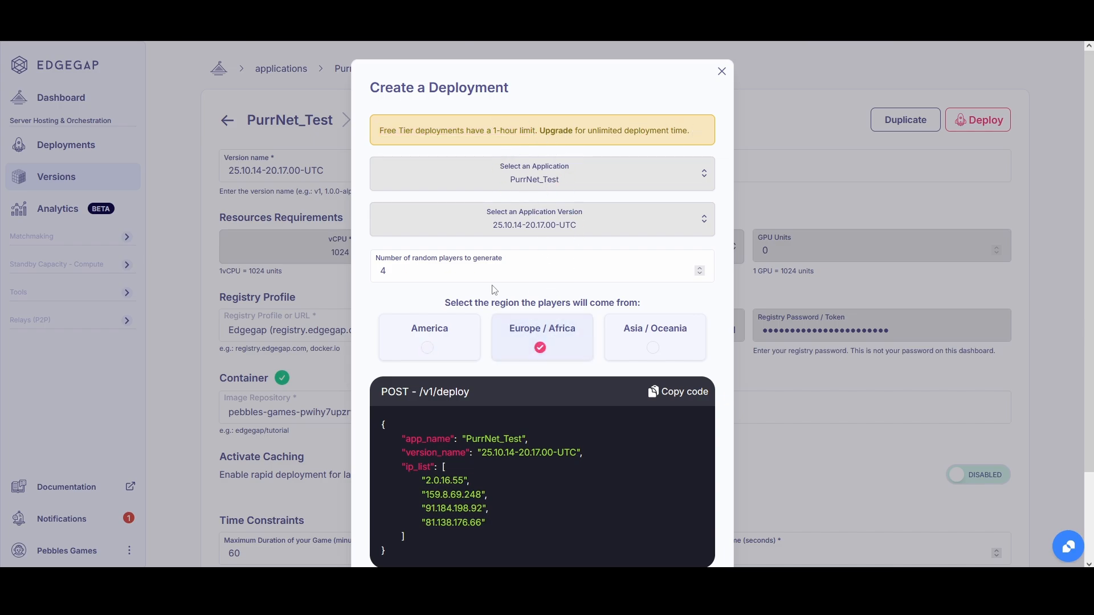
{"action": "scroll", "scroll_direction": "down", "scroll_amount": 3}
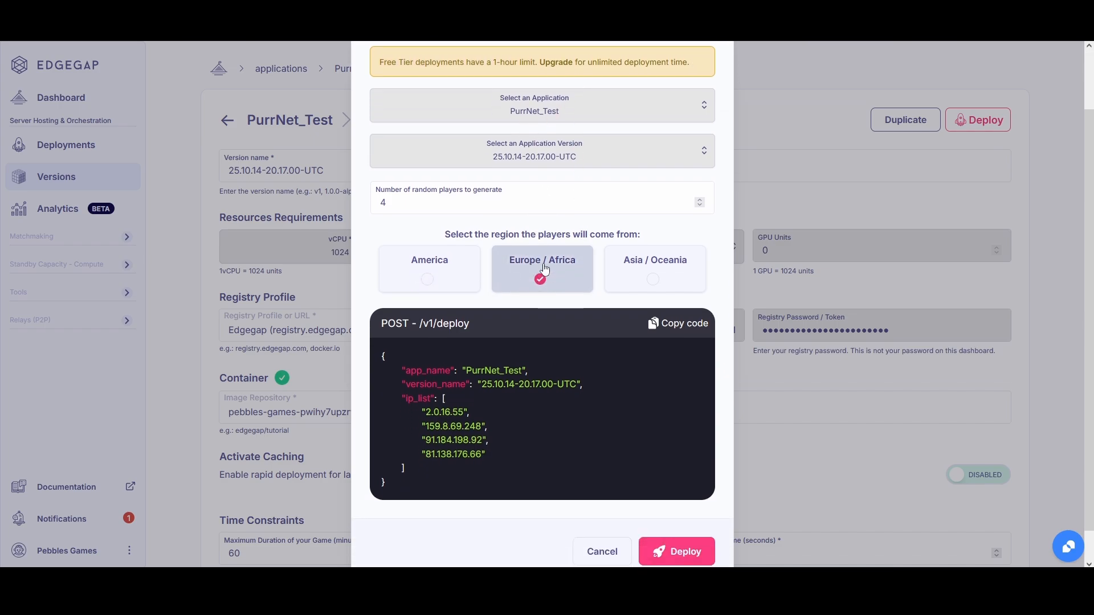
{"action": "left_click", "coordinate": [675, 551]}
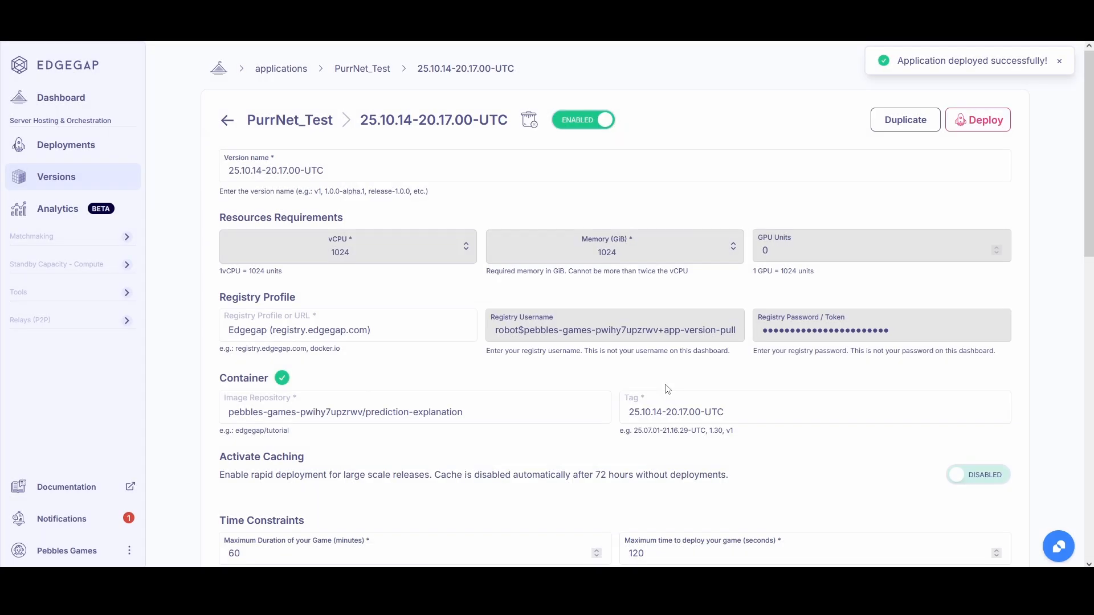
{"action": "left_click", "coordinate": [978, 119]}
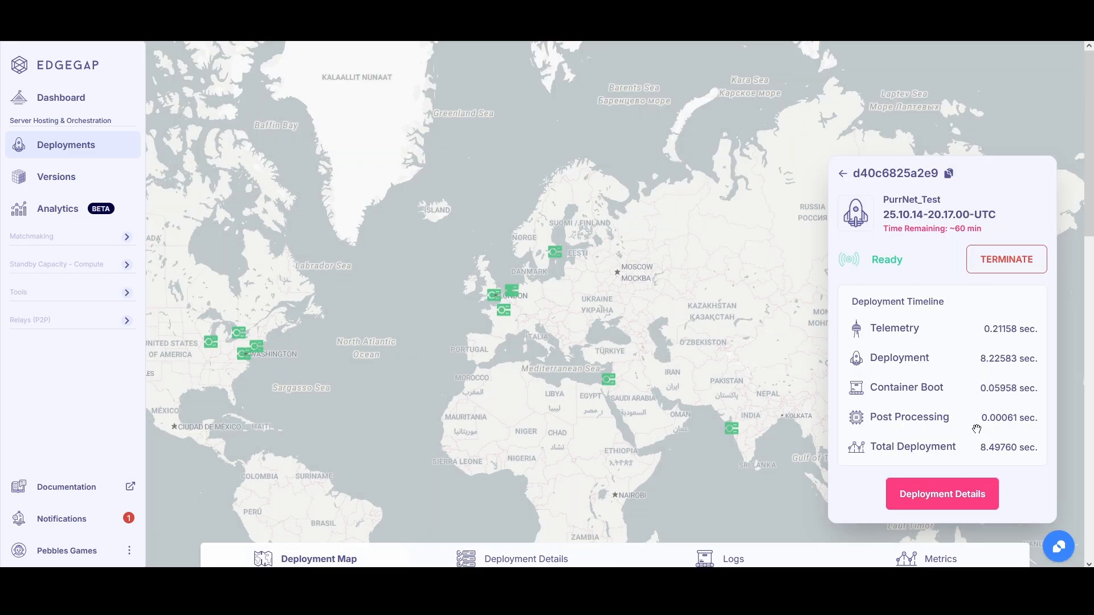
View deployment details for host d40c6825a2e9.pr.edgegap.net and external port 32231.
{"action": "left_click", "coordinate": [942, 494]}
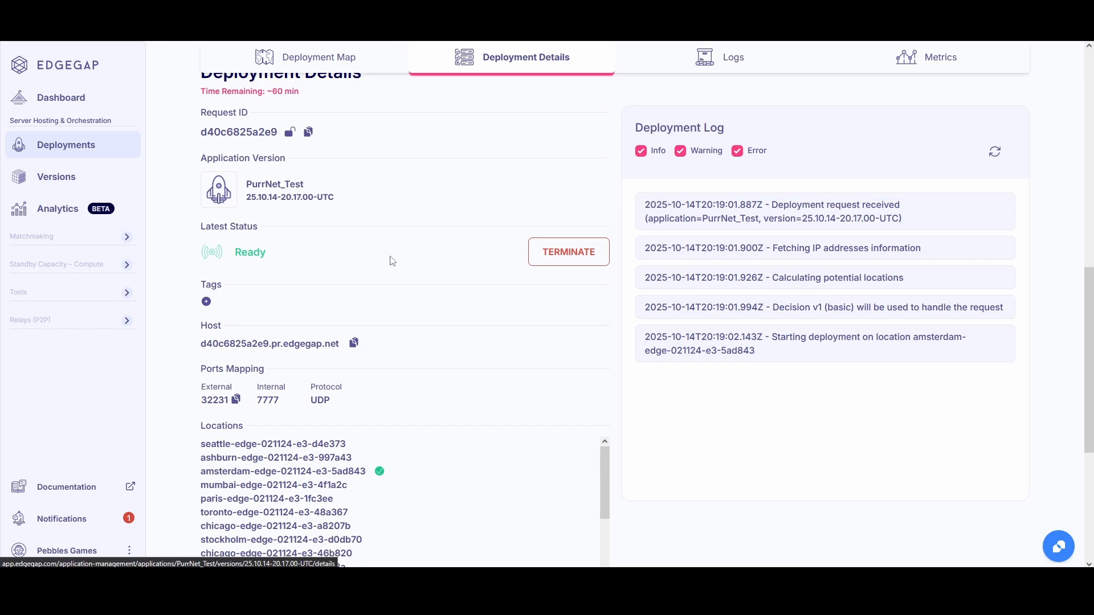
{"action": "scroll", "scroll_direction": "down", "scroll_amount": 3}
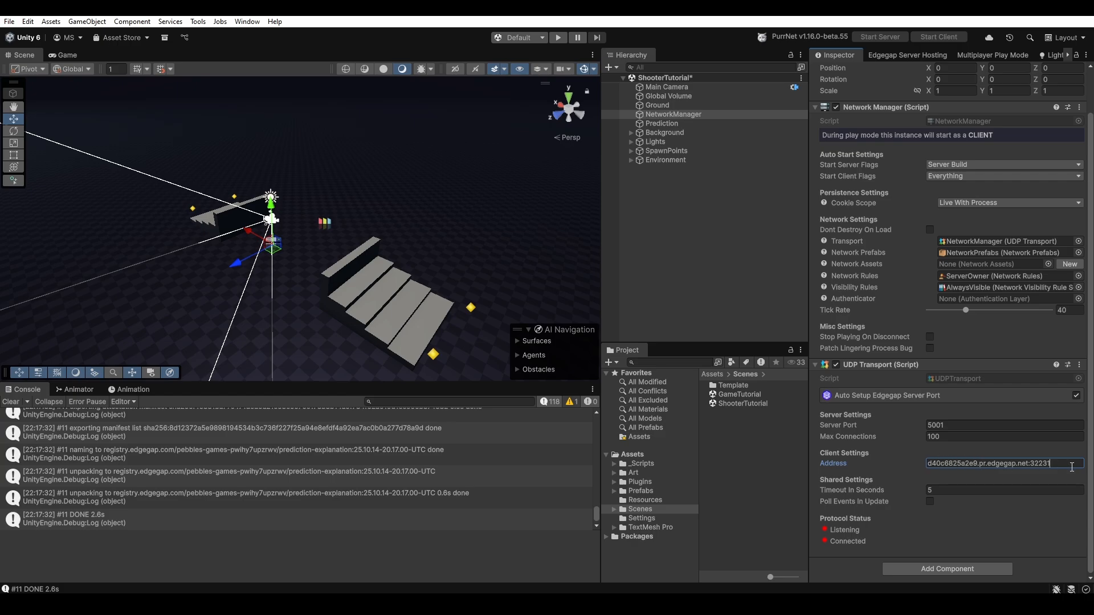
Set the UDP Transport to d40c6825a2e9.pr.edgegap.net port 32231 and enter play mode.
{"action": "double_click", "coordinate": [1039, 463]}
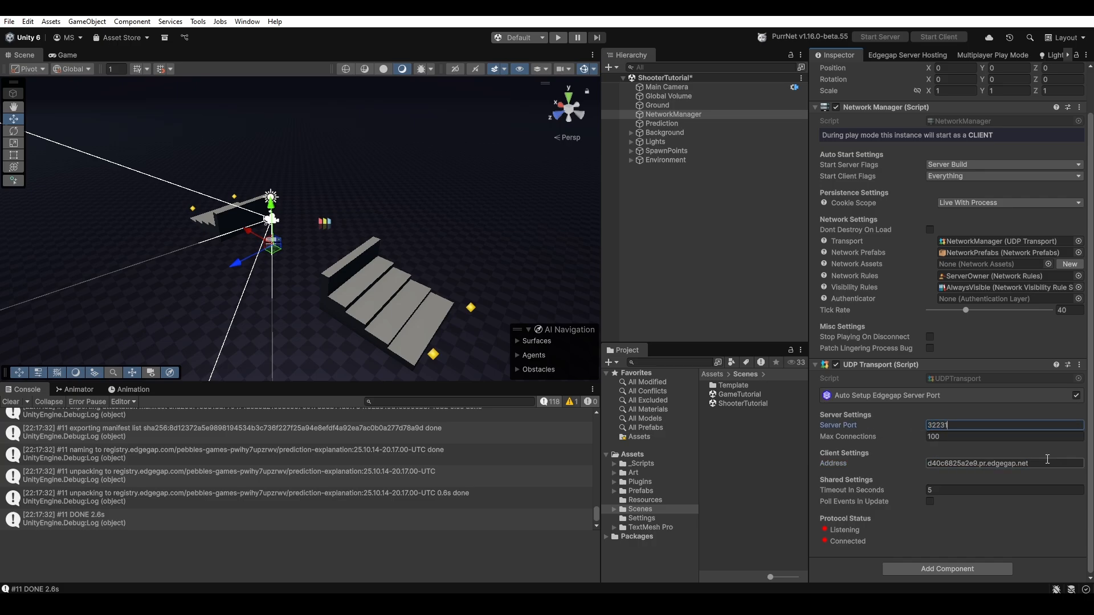
{"action": "left_click", "coordinate": [937, 37]}
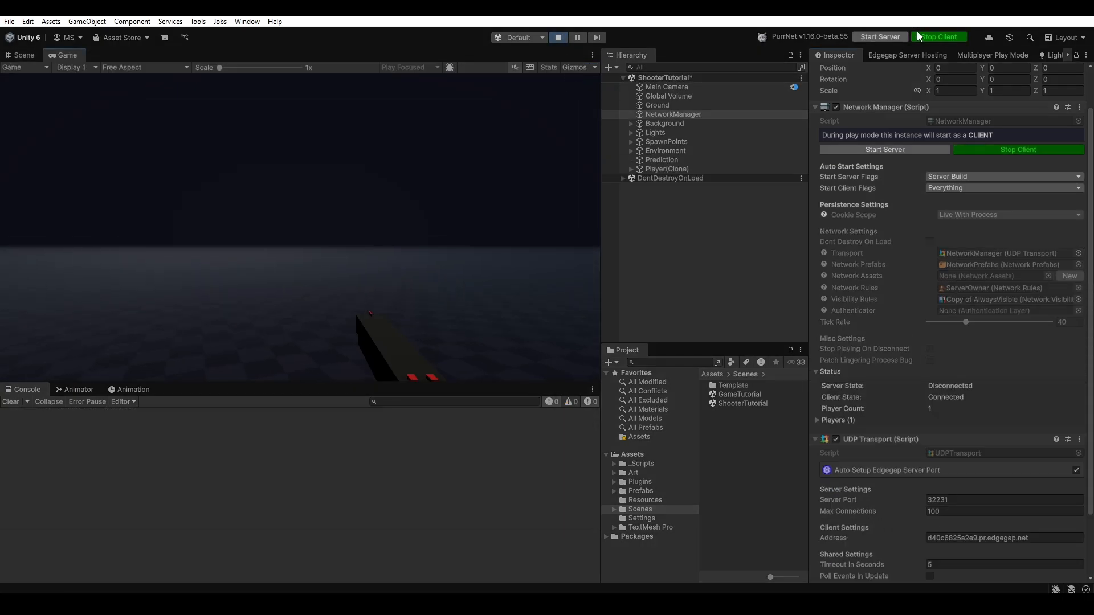